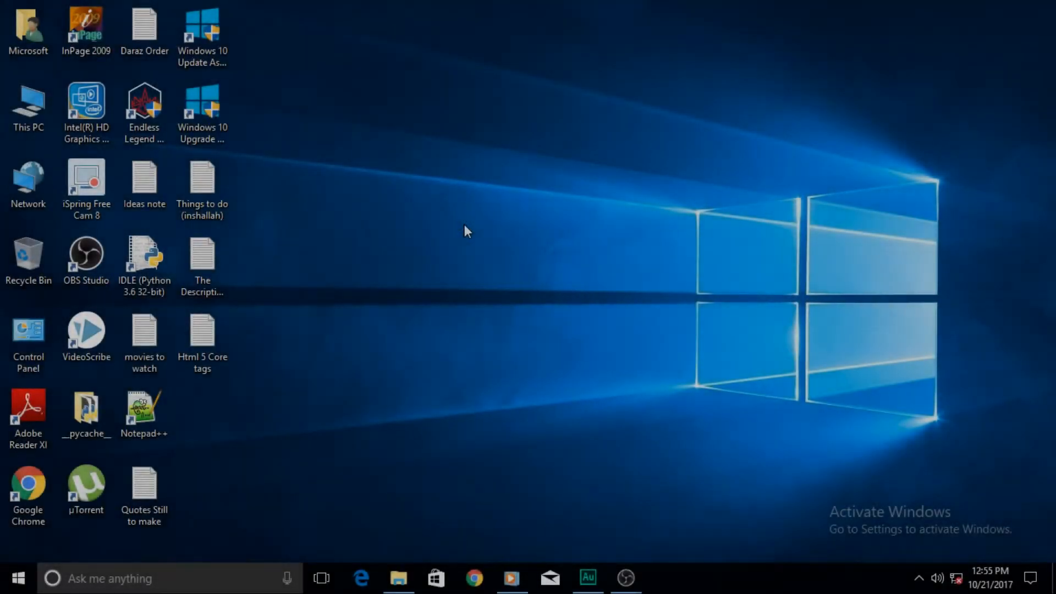
pyautogui.moveTo(529, 304)
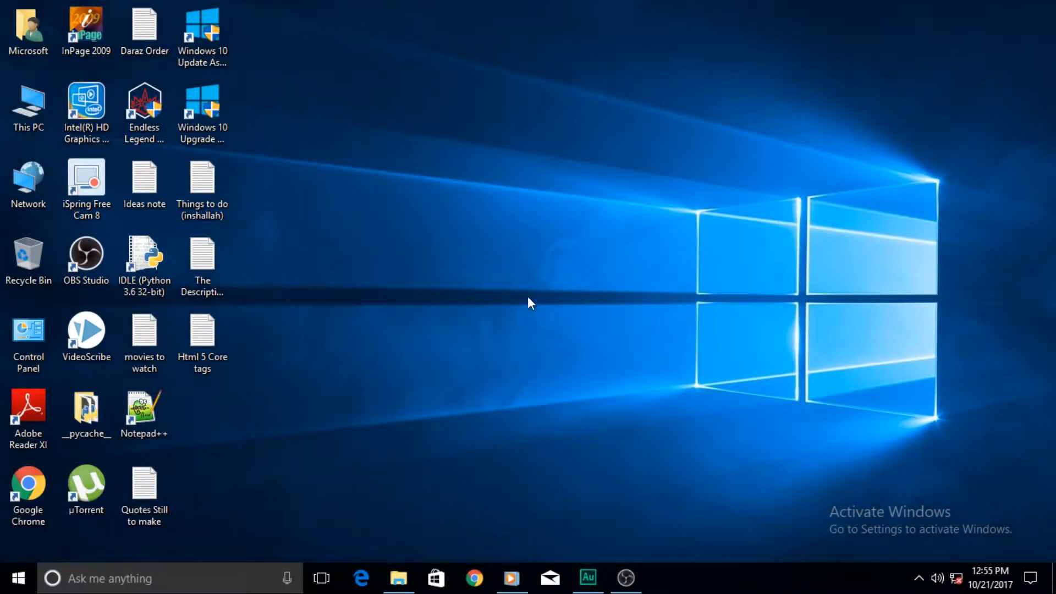
# Step: Bring the Audition window with Sound_Off.mp3 to the front
pyautogui.click(589, 579)
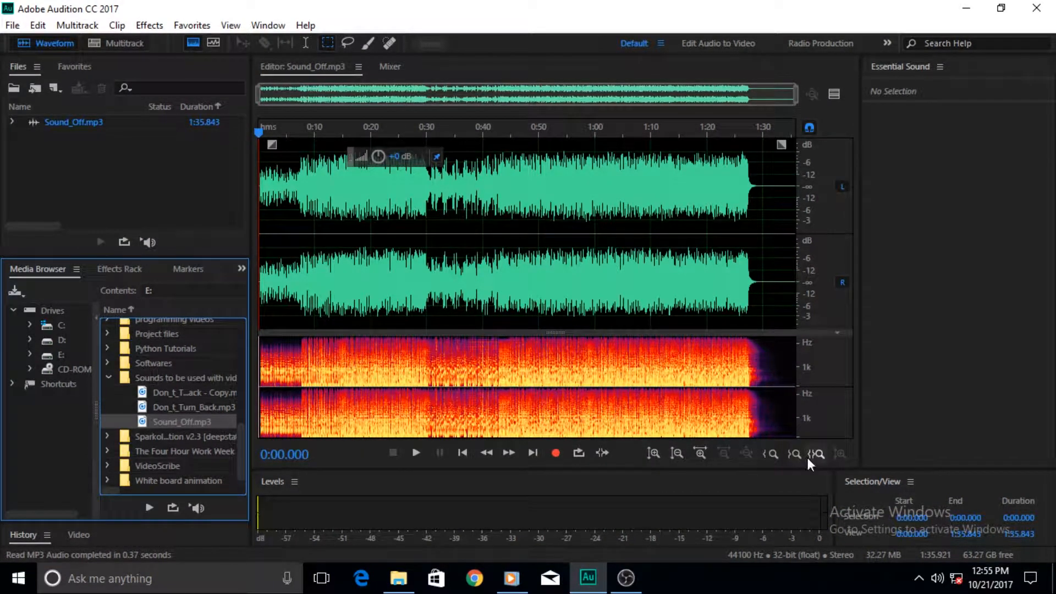
pyautogui.moveTo(651, 494)
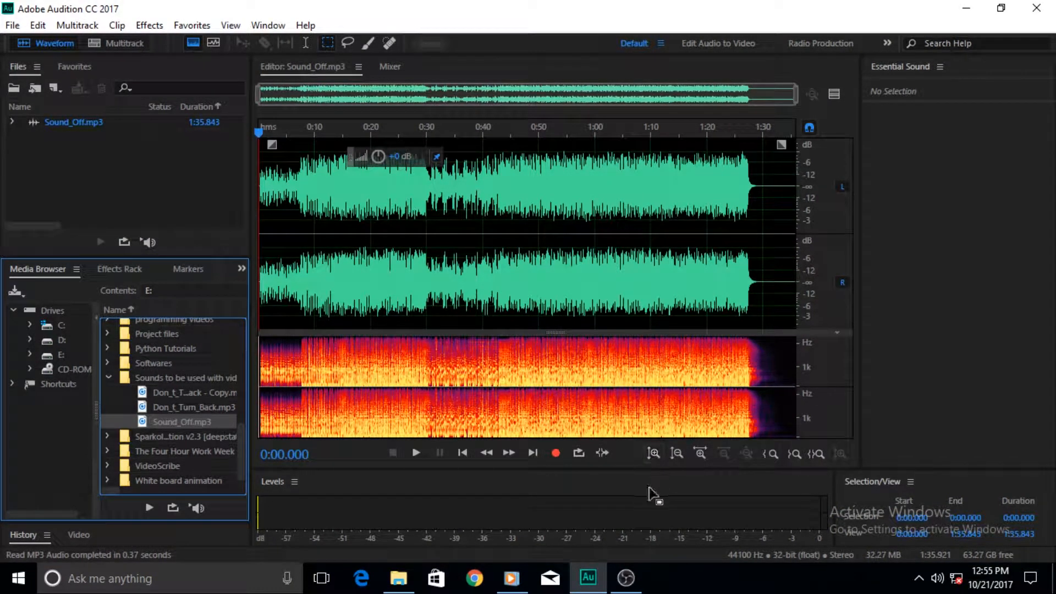
pyautogui.moveTo(653, 257)
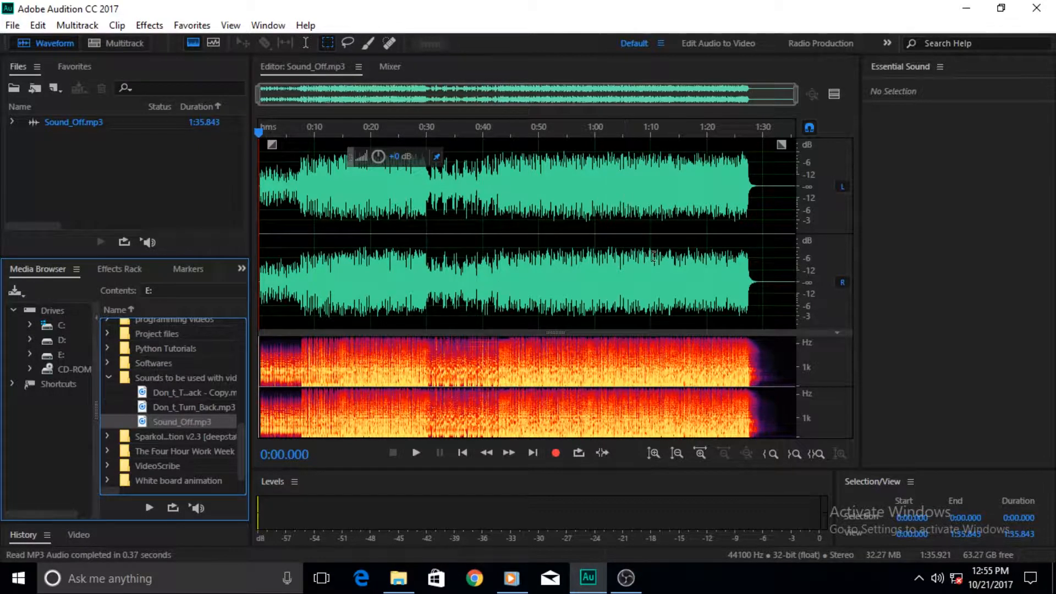
pyautogui.moveTo(542, 197)
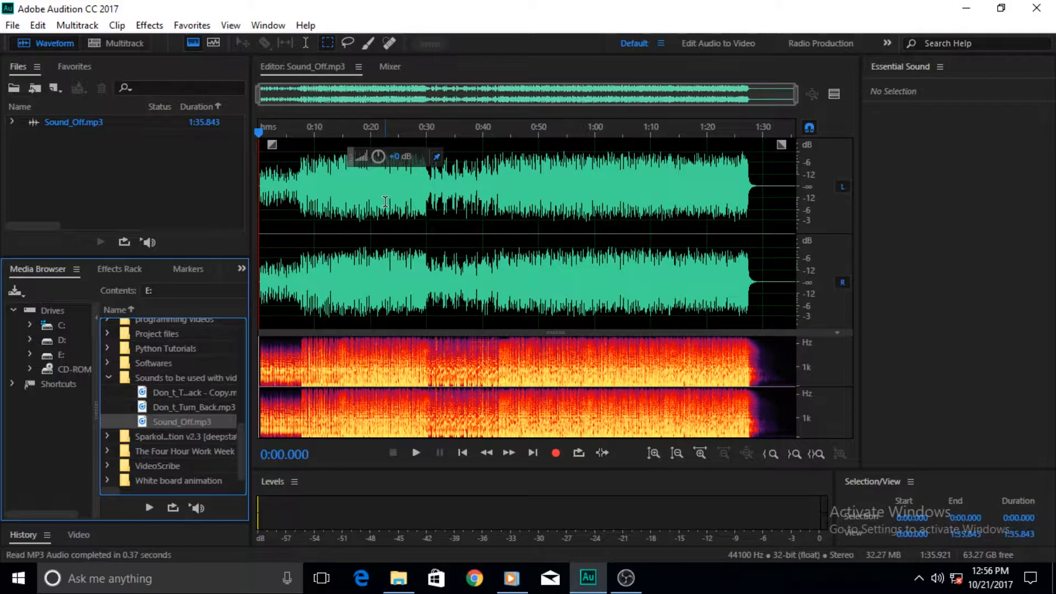
pyautogui.moveTo(357, 192)
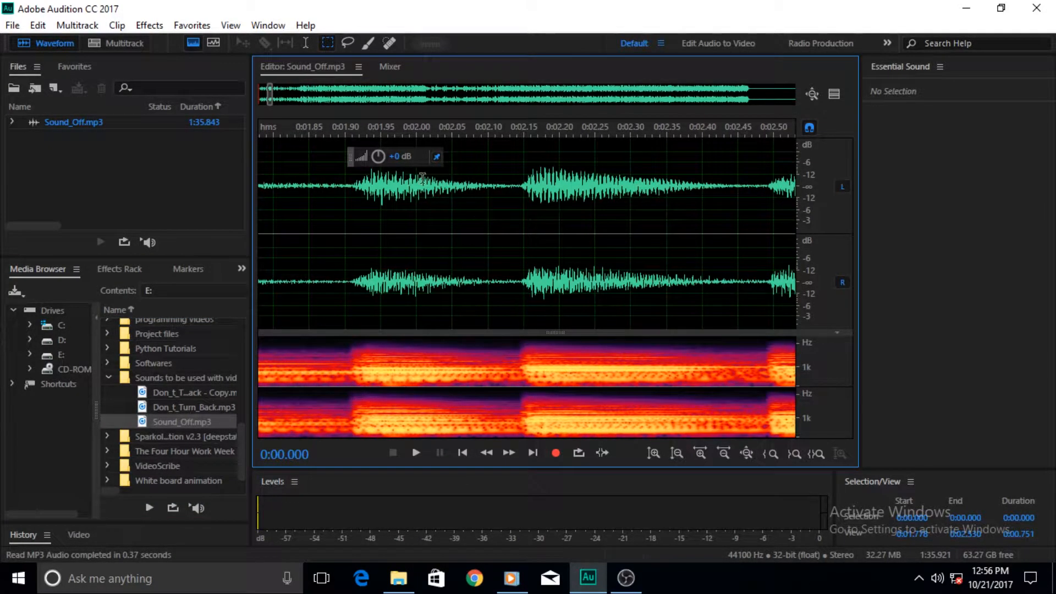
# Step: Lower Sound_Off.mp3's volume with the heads-up knob, reaching the Playback preferences
pyautogui.moveTo(401, 156); pyautogui.dragTo(354, 155)
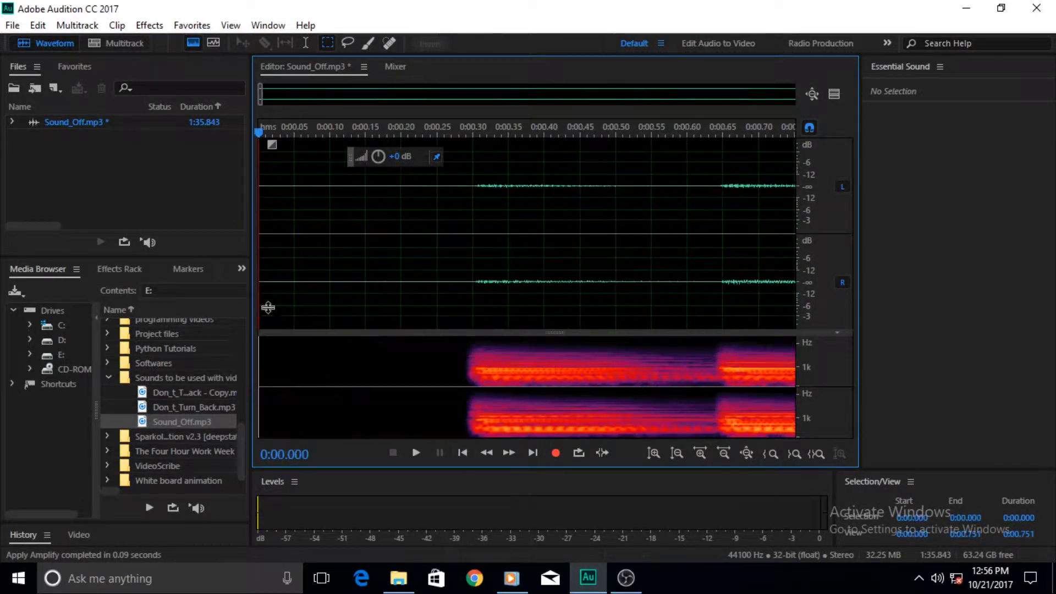
pyautogui.click(36, 25)
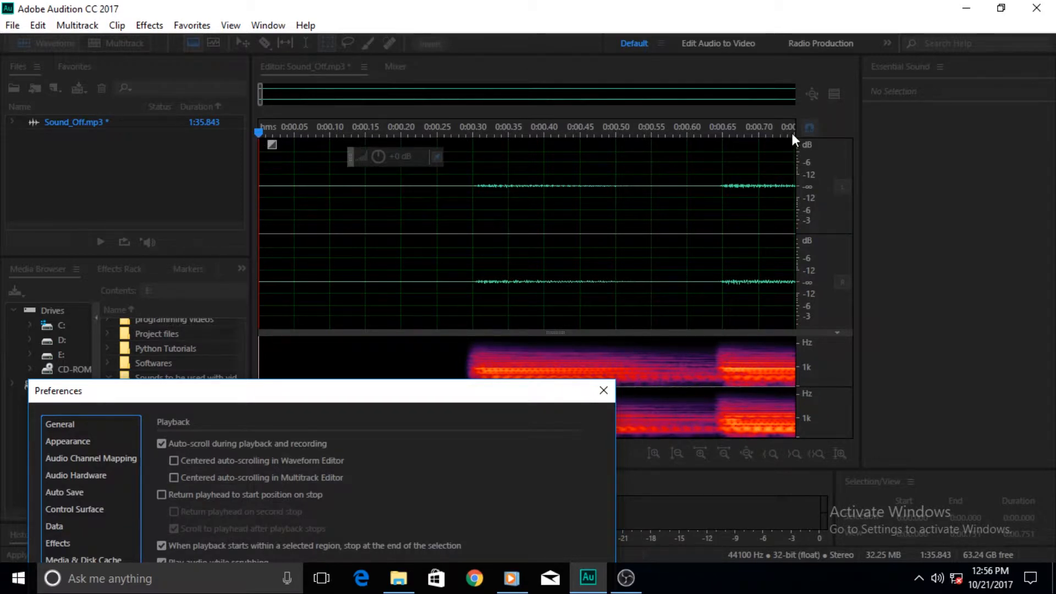
pyautogui.moveTo(308, 171)
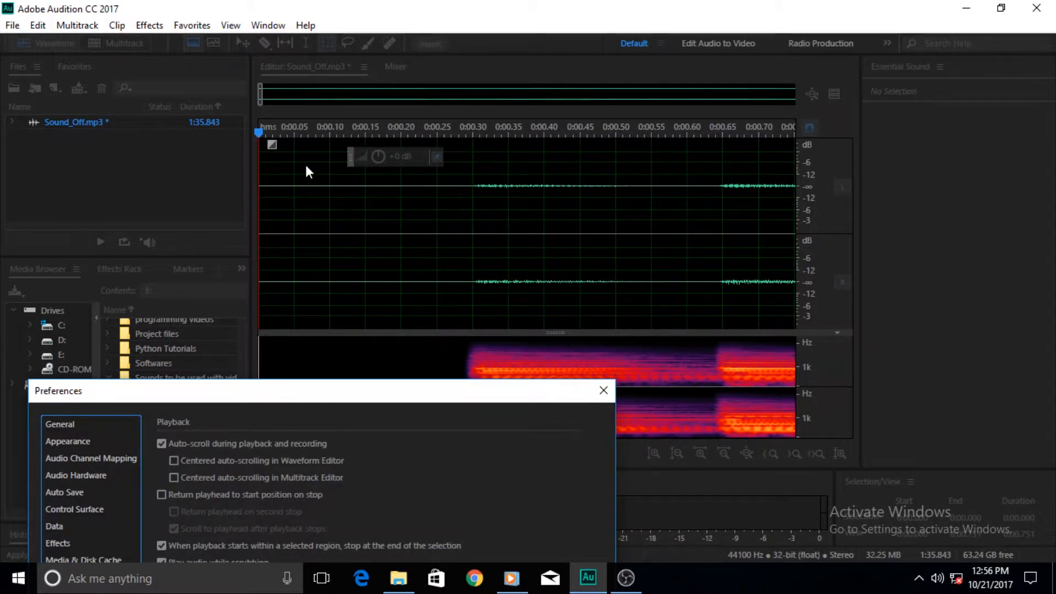
pyautogui.moveTo(336, 358)
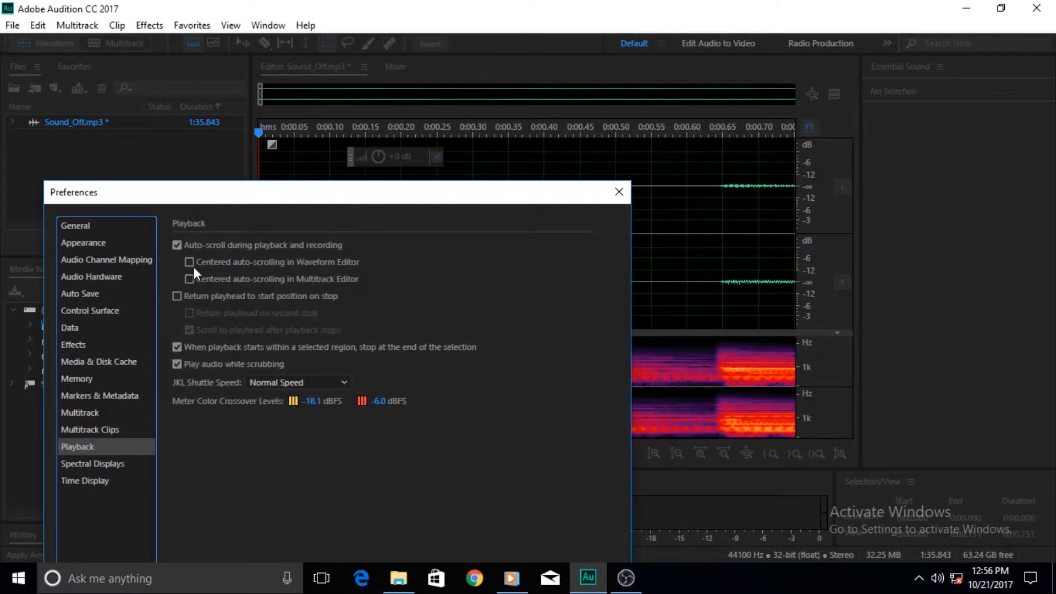
# Step: Enable 'Centered auto-scrolling in Waveform Editor' and confirm the preference with OK
pyautogui.click(189, 262)
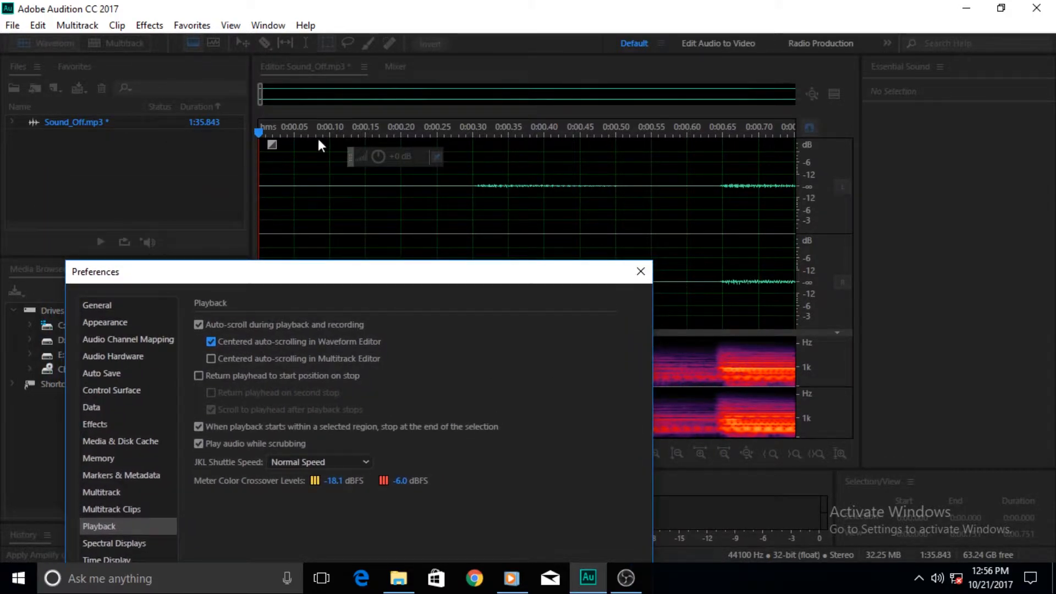
pyautogui.moveTo(531, 145)
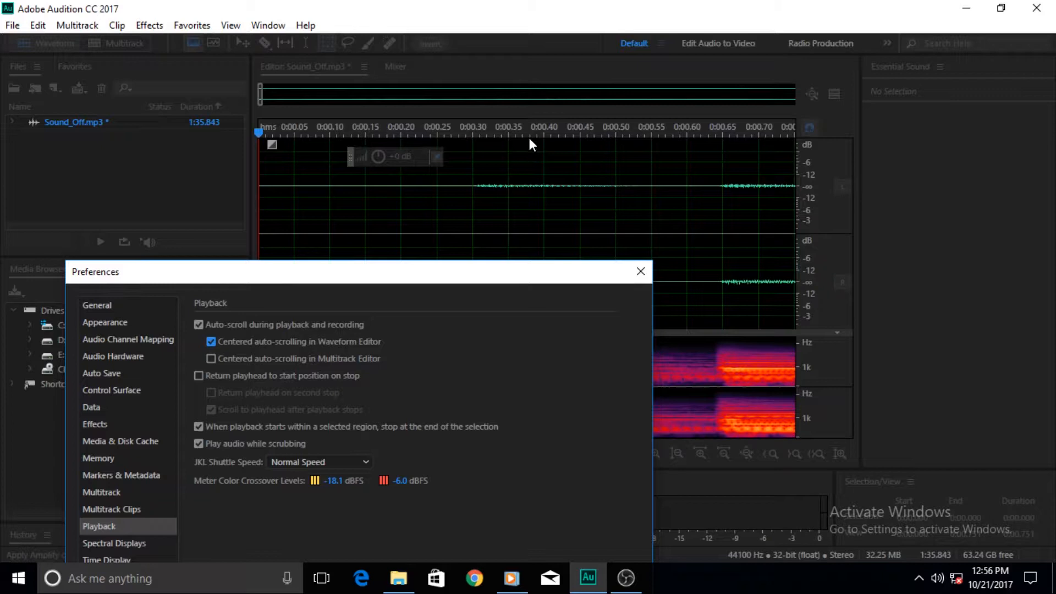
pyautogui.moveTo(524, 136)
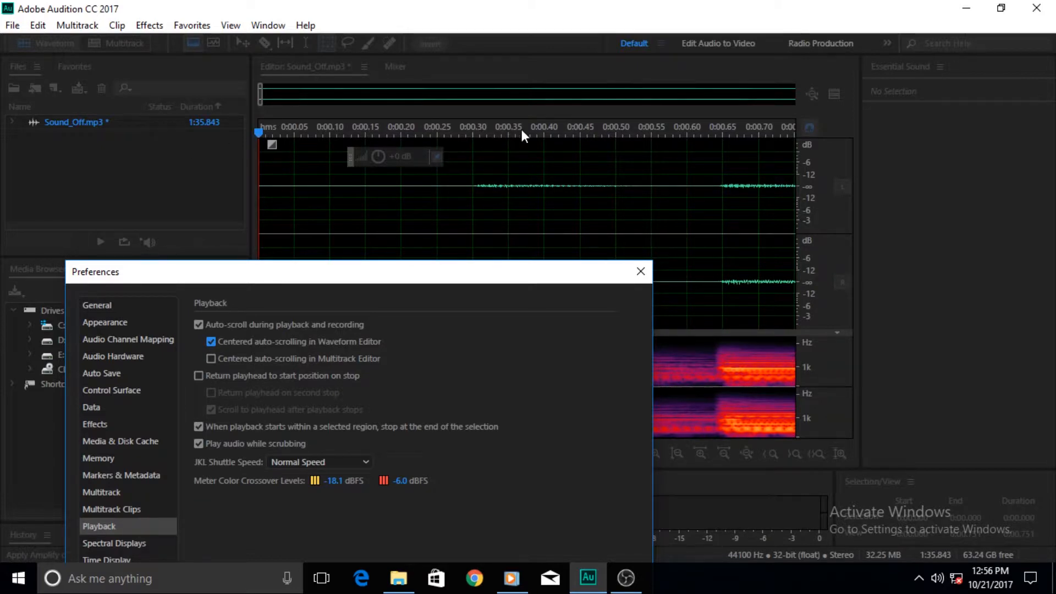
pyautogui.moveTo(526, 151)
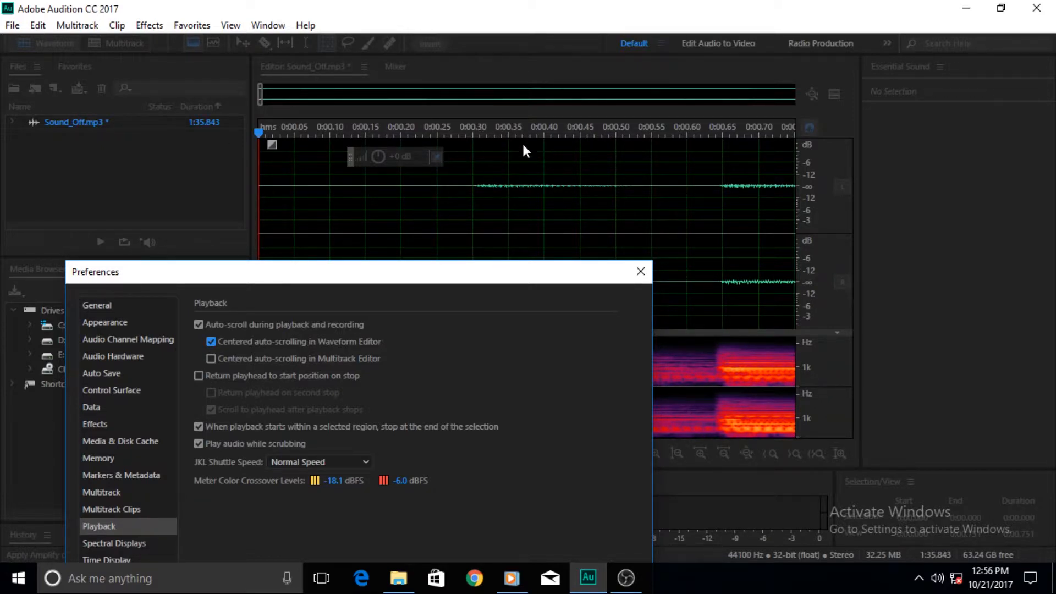
pyautogui.moveTo(759, 206)
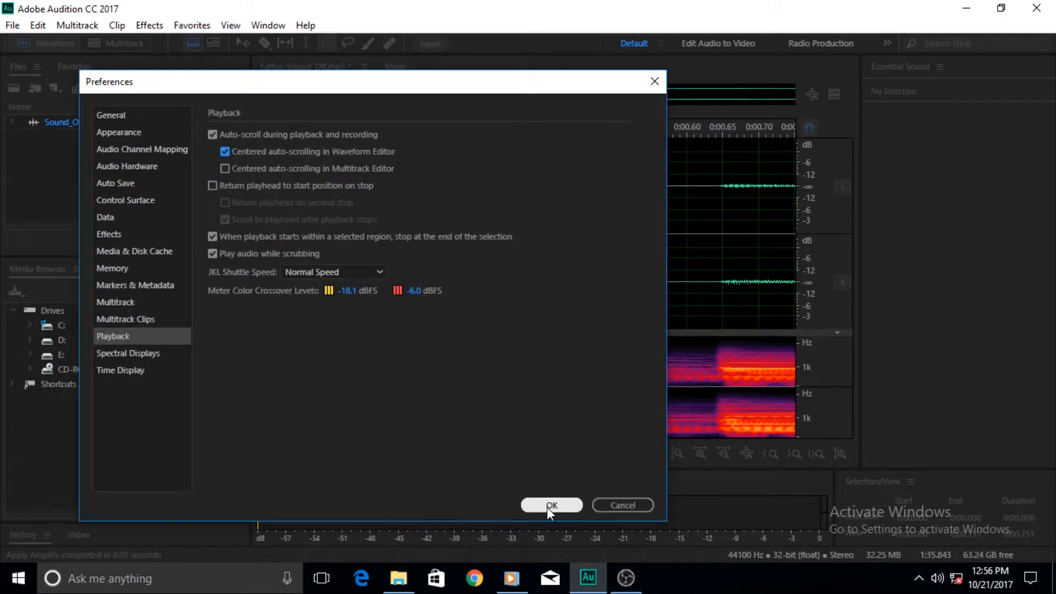
pyautogui.click(552, 505)
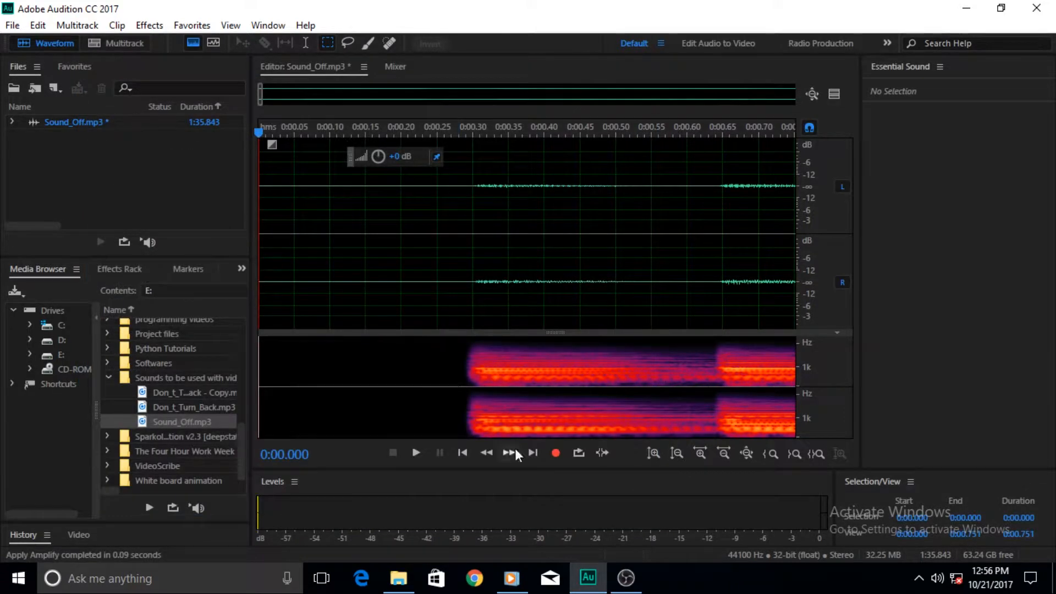
# Step: Play Sound_Off.mp3, with the view scrolling to keep the playhead centred near 15 seconds
pyautogui.click(416, 453)
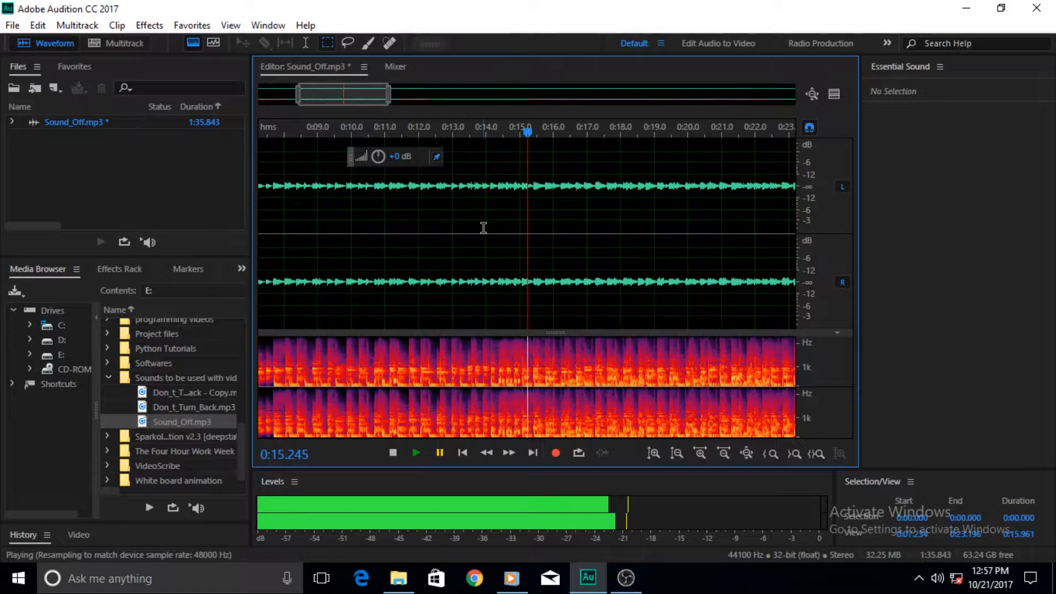
pyautogui.click(36, 25)
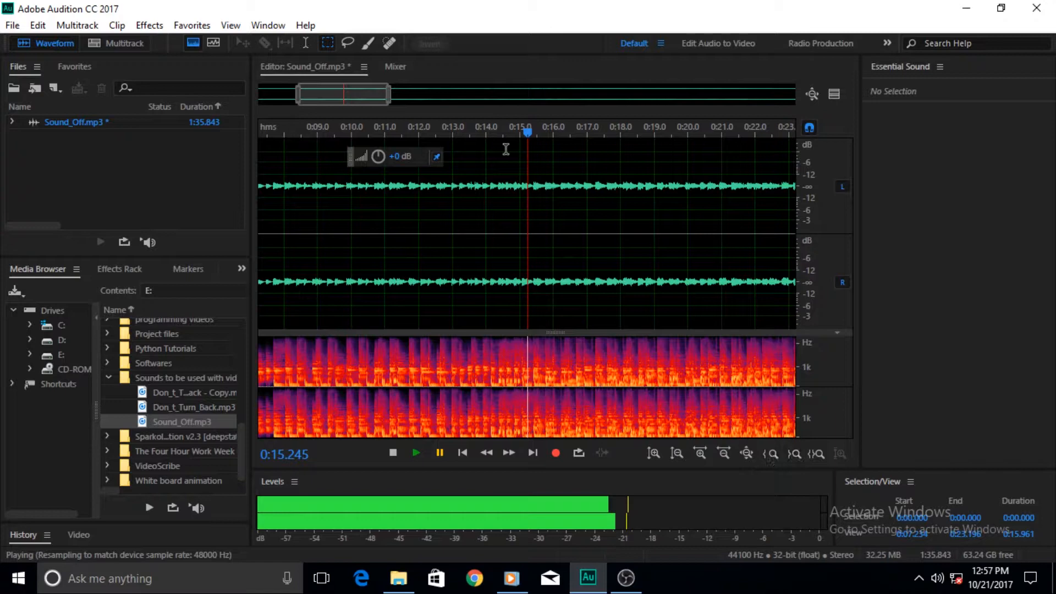
pyautogui.moveTo(488, 149)
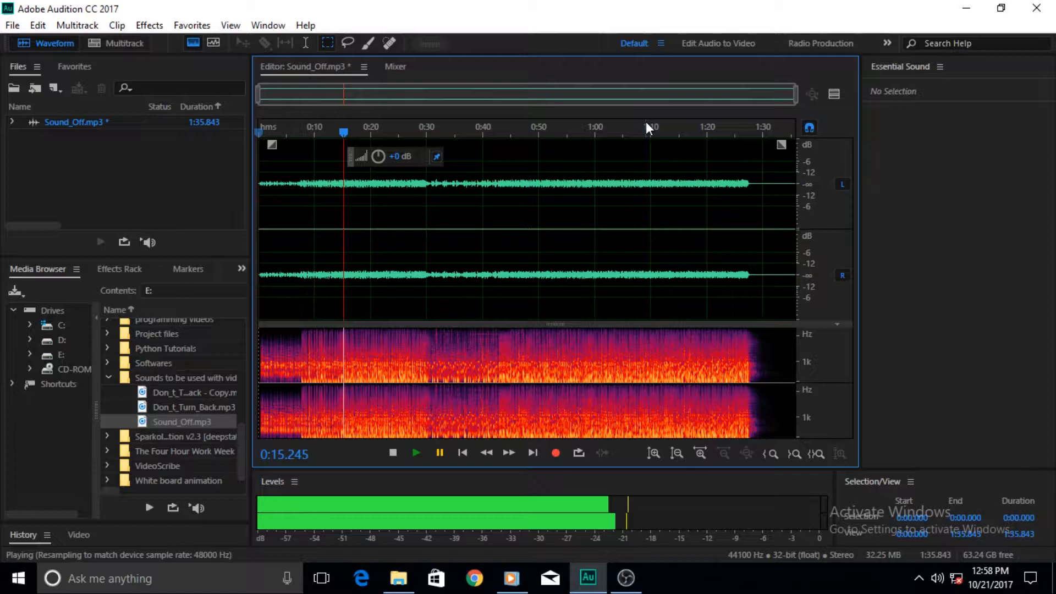
pyautogui.rightClick(808, 186)
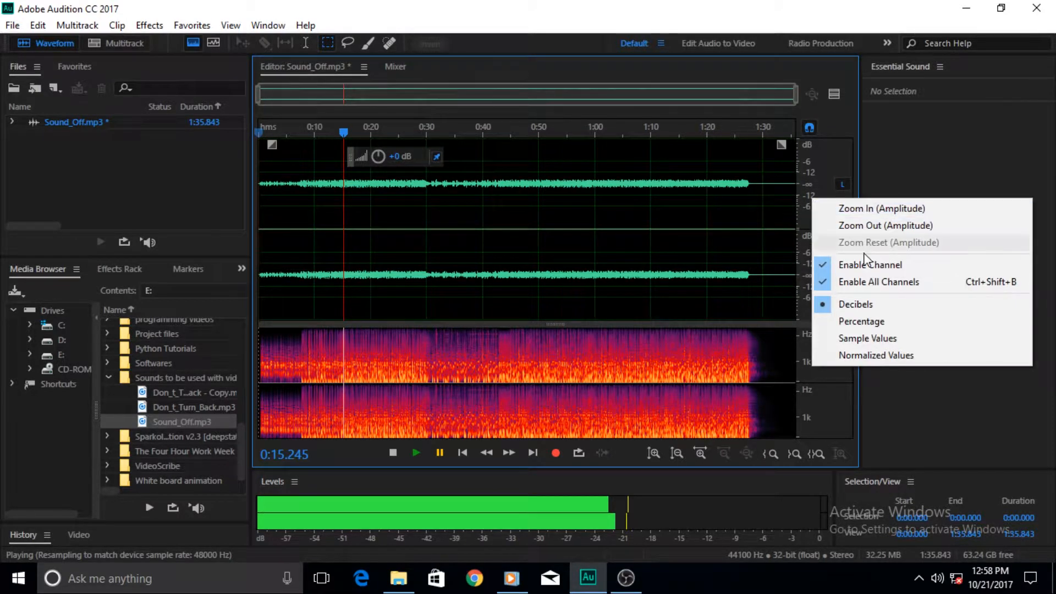
pyautogui.moveTo(862, 321)
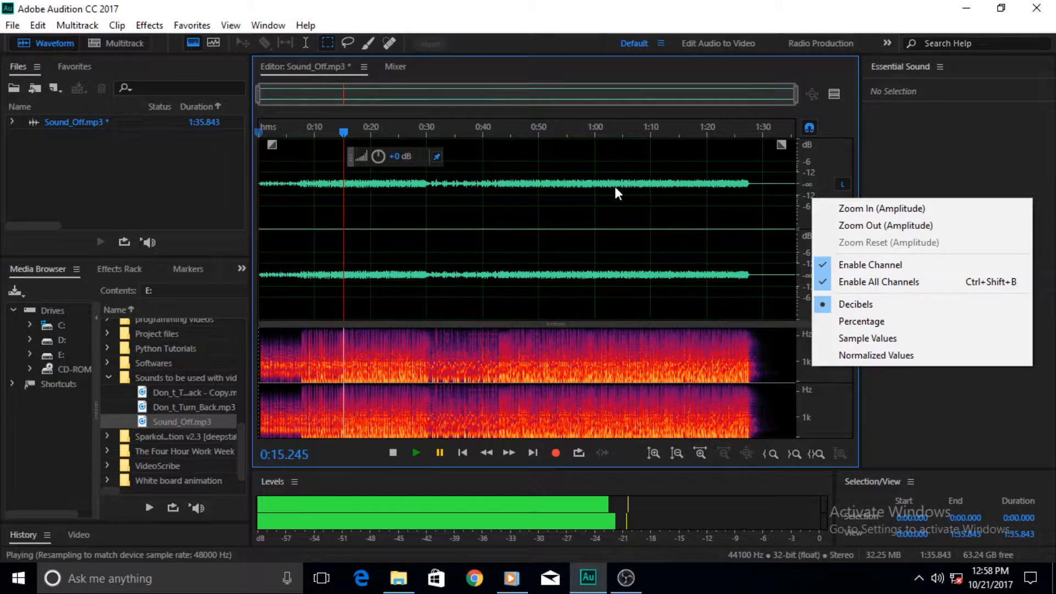
pyautogui.moveTo(862, 321)
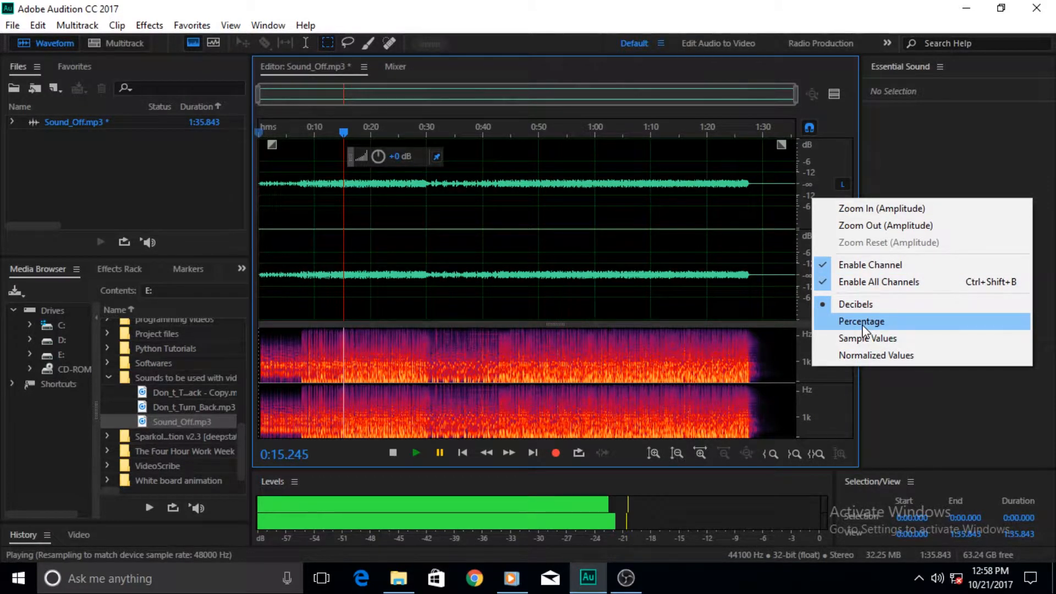
pyautogui.click(861, 321)
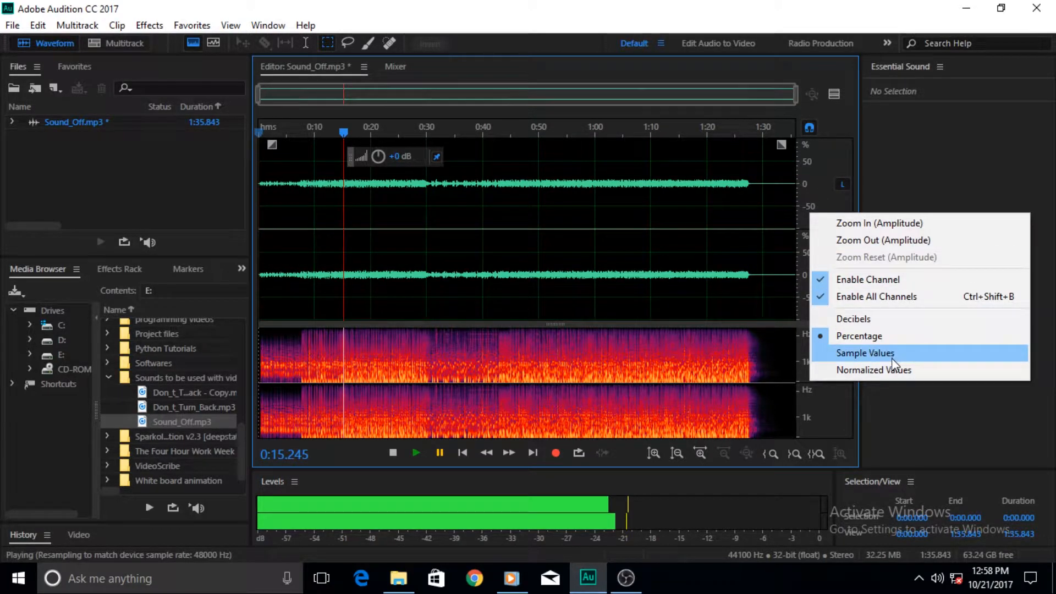
pyautogui.click(866, 353)
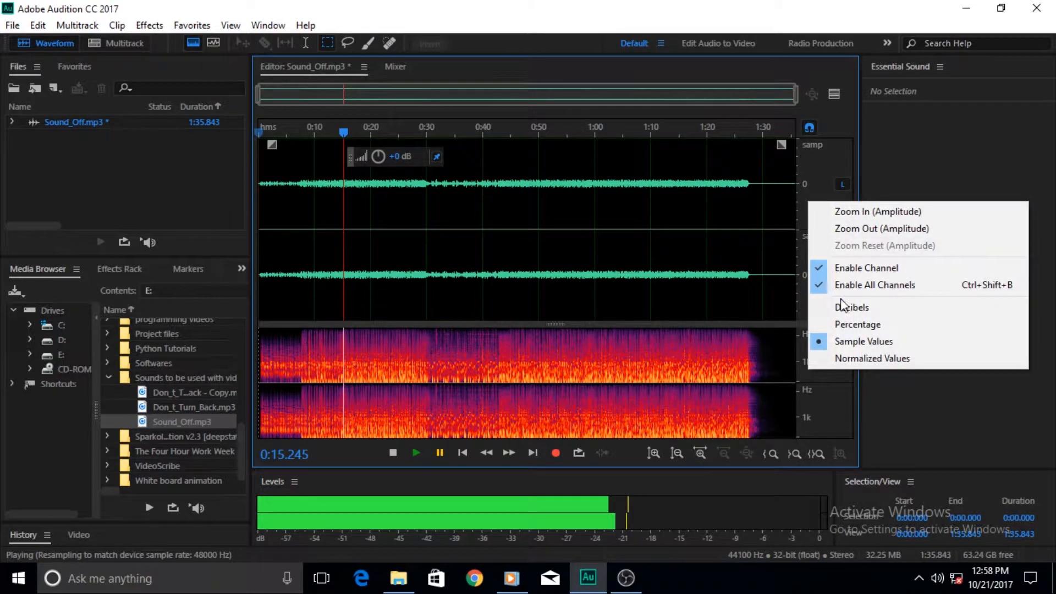
pyautogui.click(858, 324)
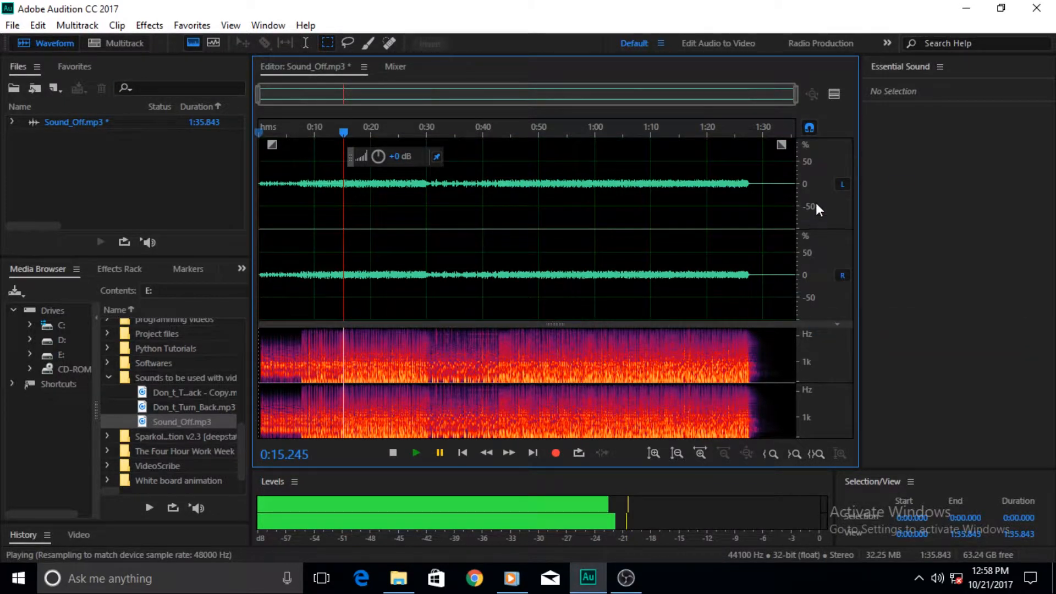
pyautogui.moveTo(813, 227)
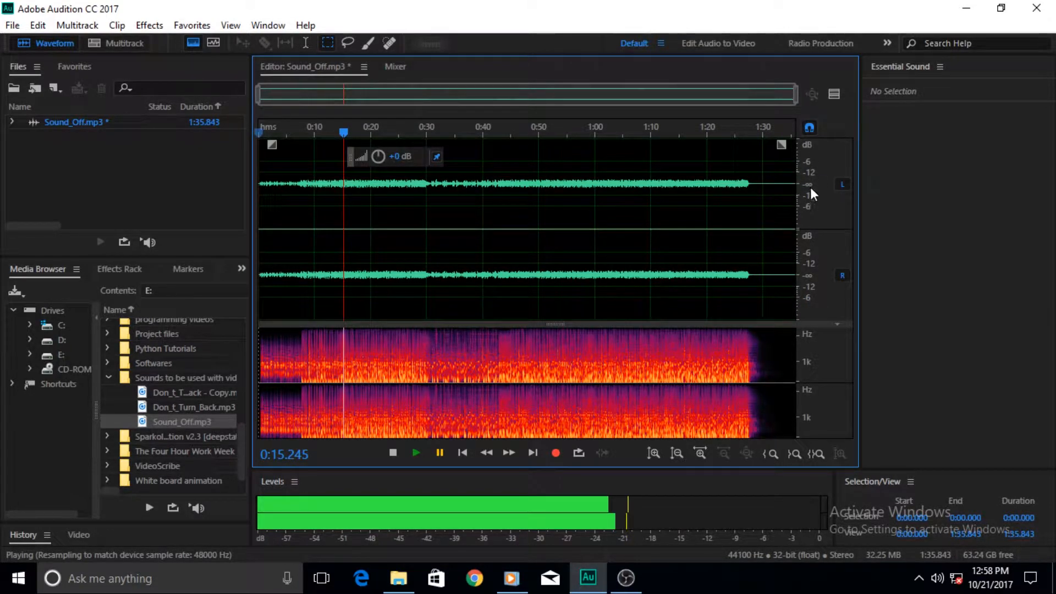
pyautogui.moveTo(810, 227)
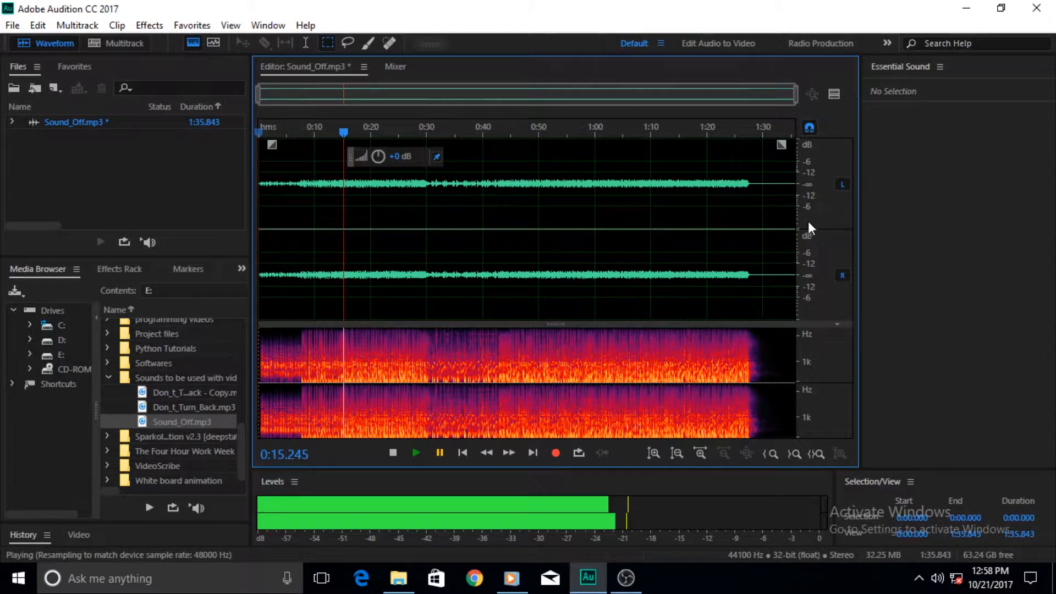
pyautogui.moveTo(830, 208)
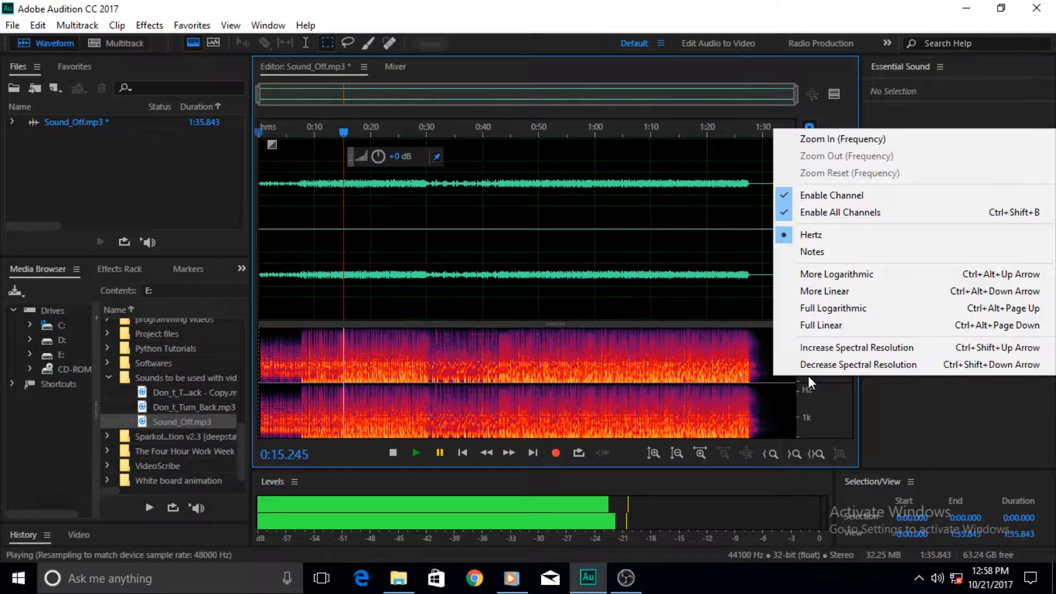
pyautogui.moveTo(642, 328)
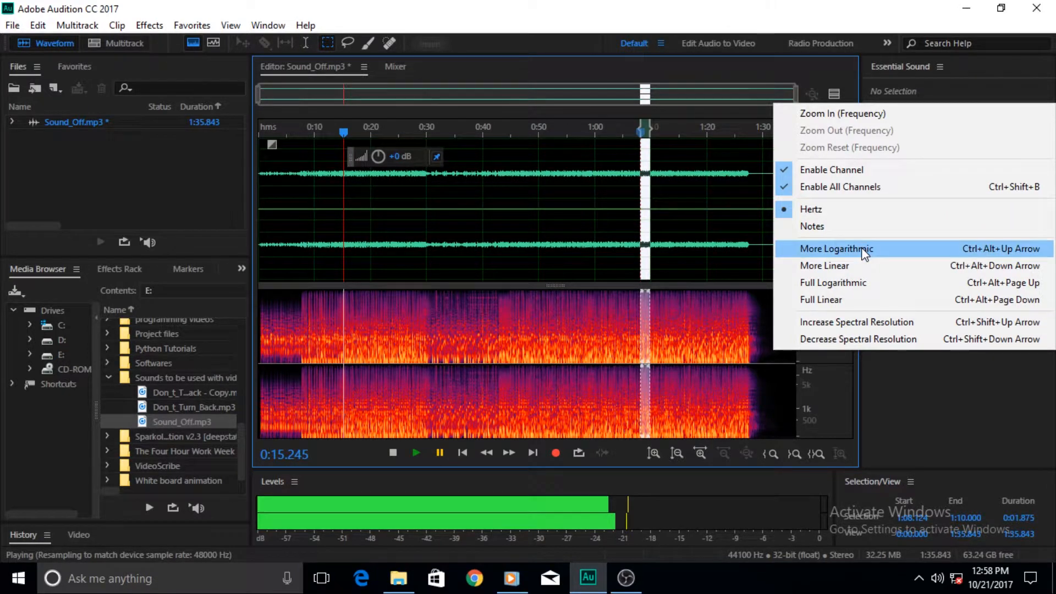
pyautogui.moveTo(852, 291)
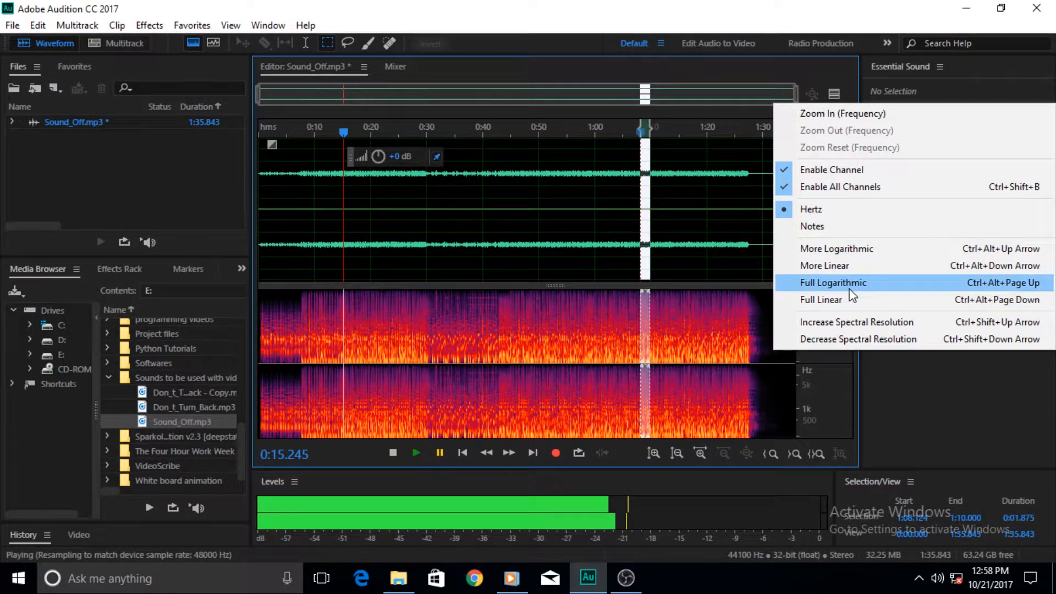
pyautogui.moveTo(837, 296)
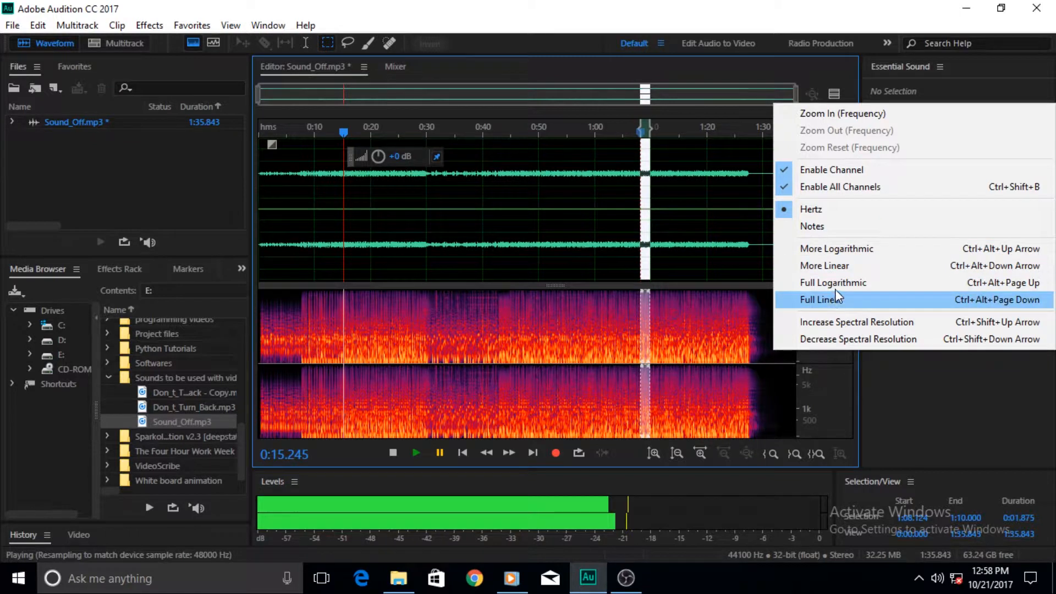
pyautogui.moveTo(813, 385)
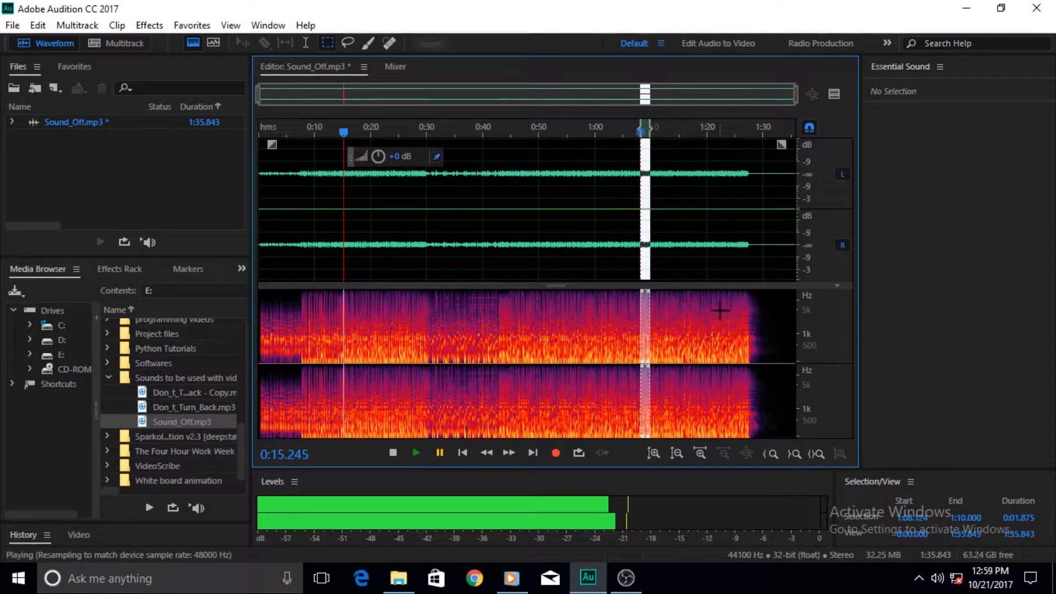
pyautogui.rightClick(532, 130)
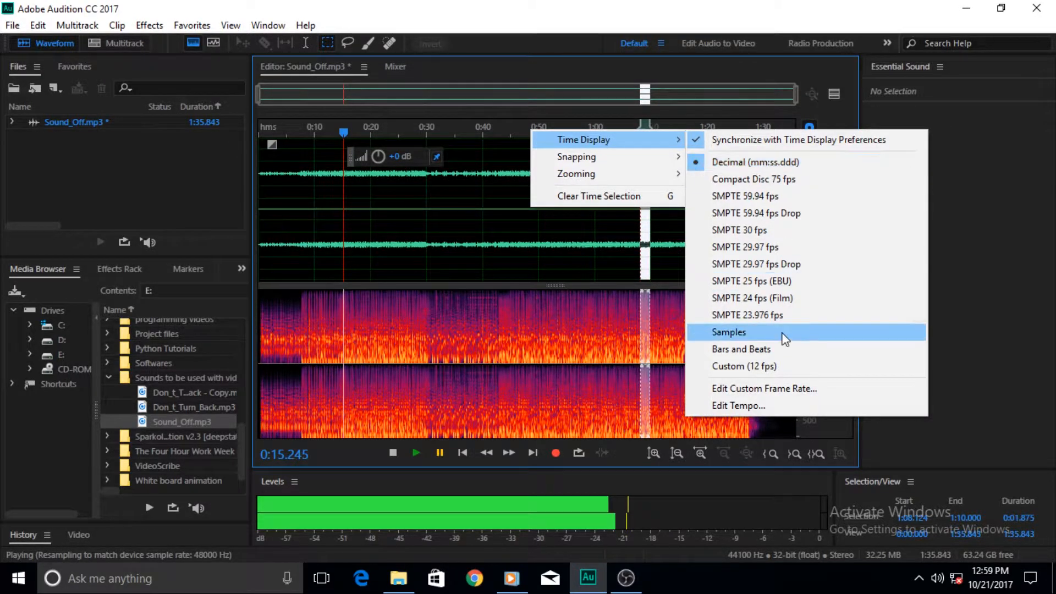
pyautogui.moveTo(746, 264)
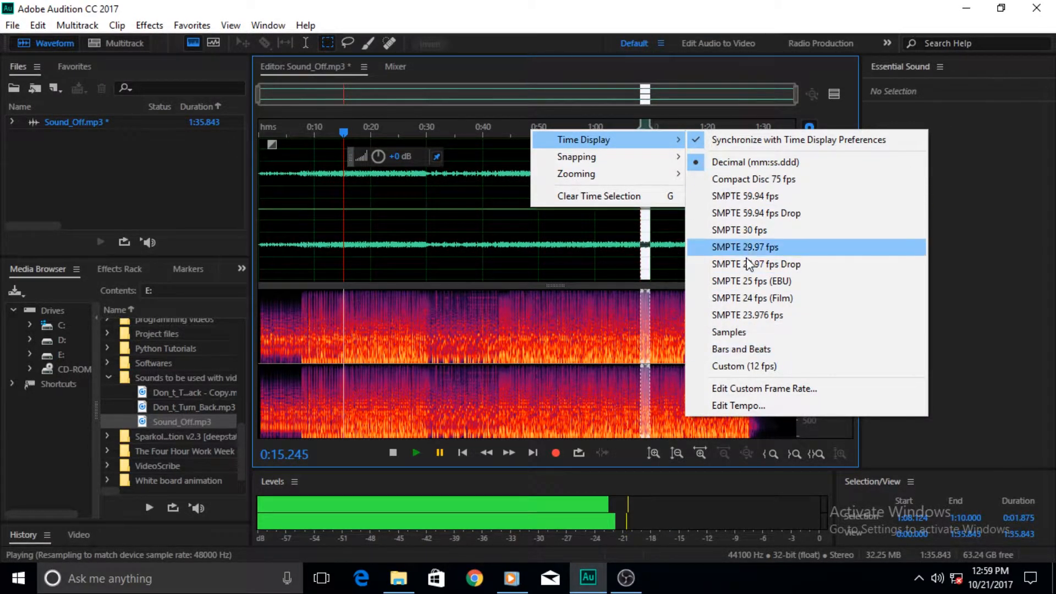
pyautogui.click(741, 349)
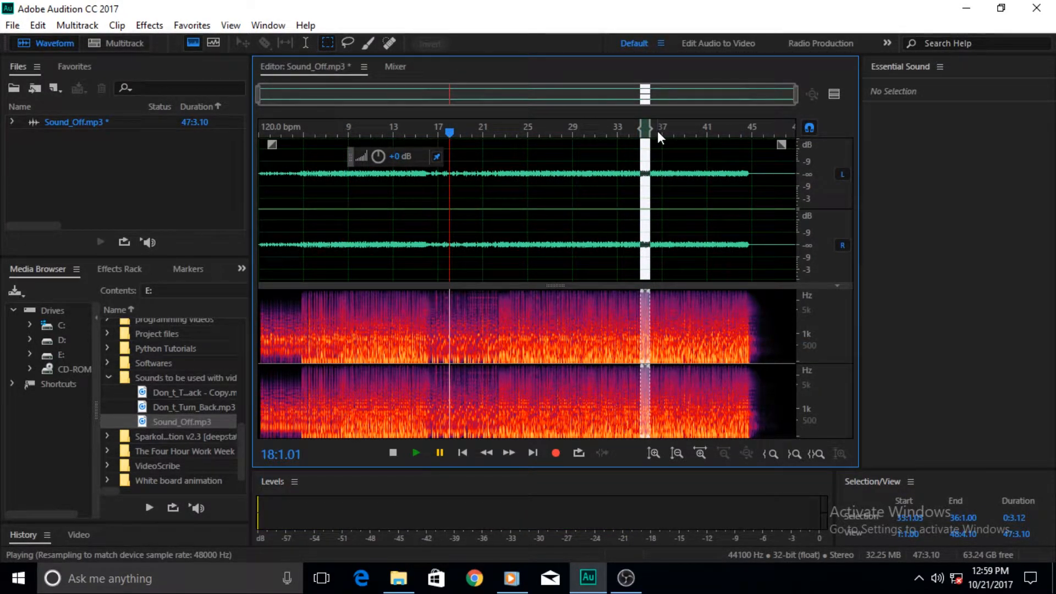
pyautogui.moveTo(576, 135)
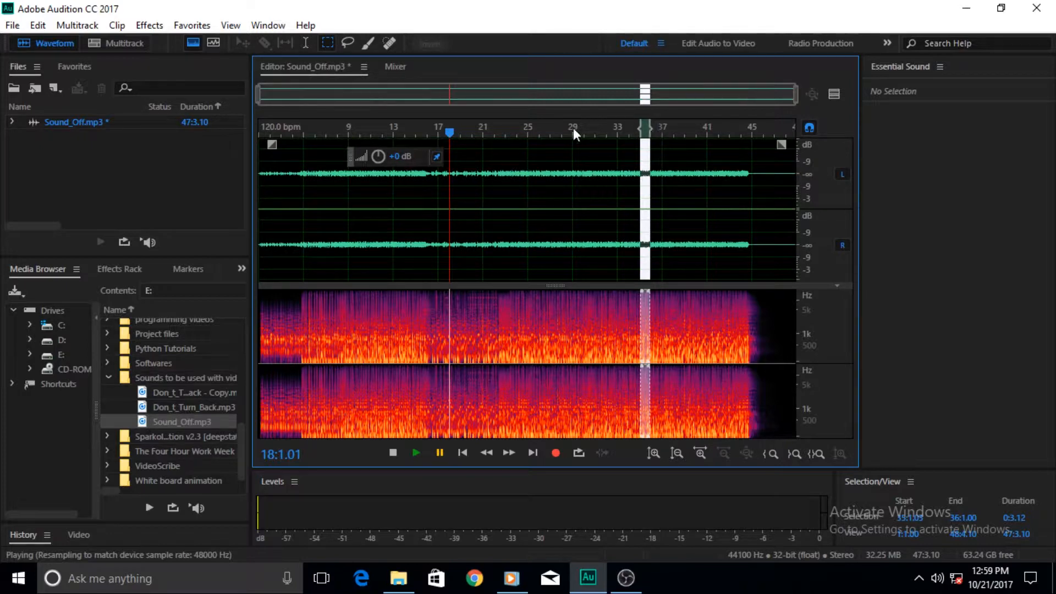
pyautogui.rightClick(573, 131)
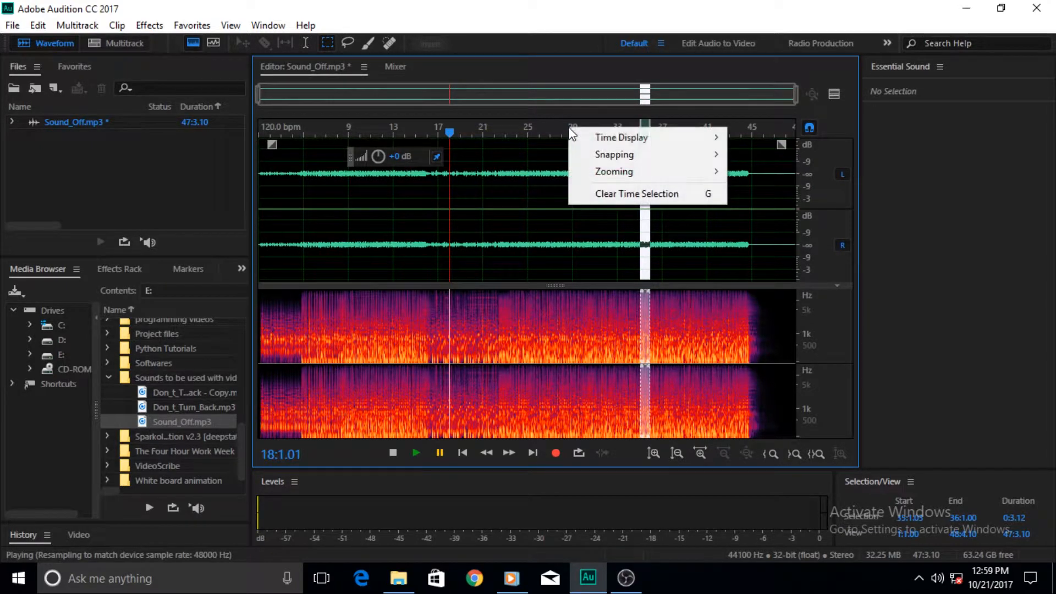
pyautogui.click(621, 137)
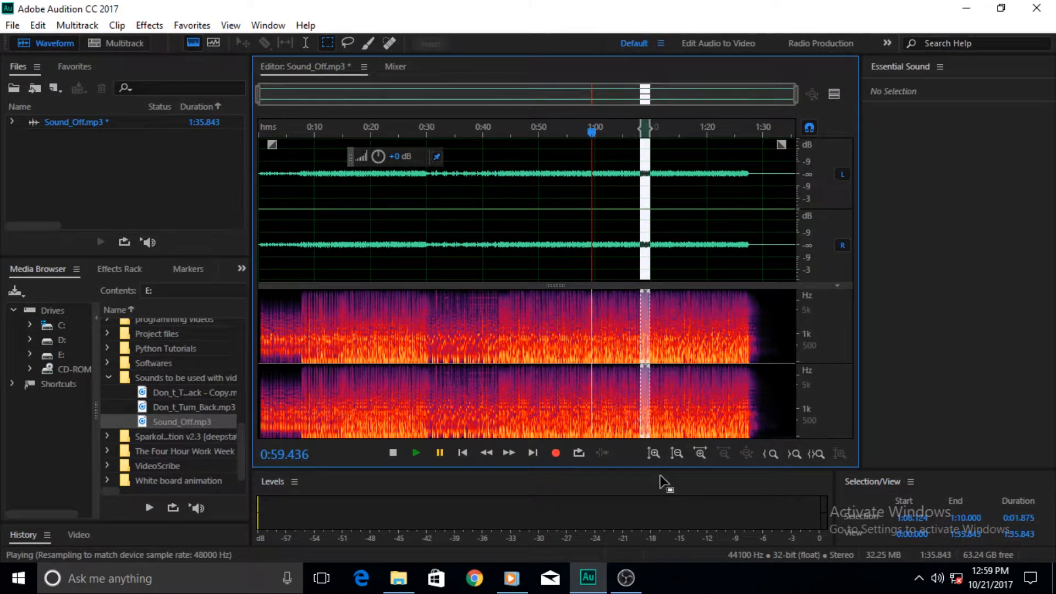
pyautogui.moveTo(654, 453)
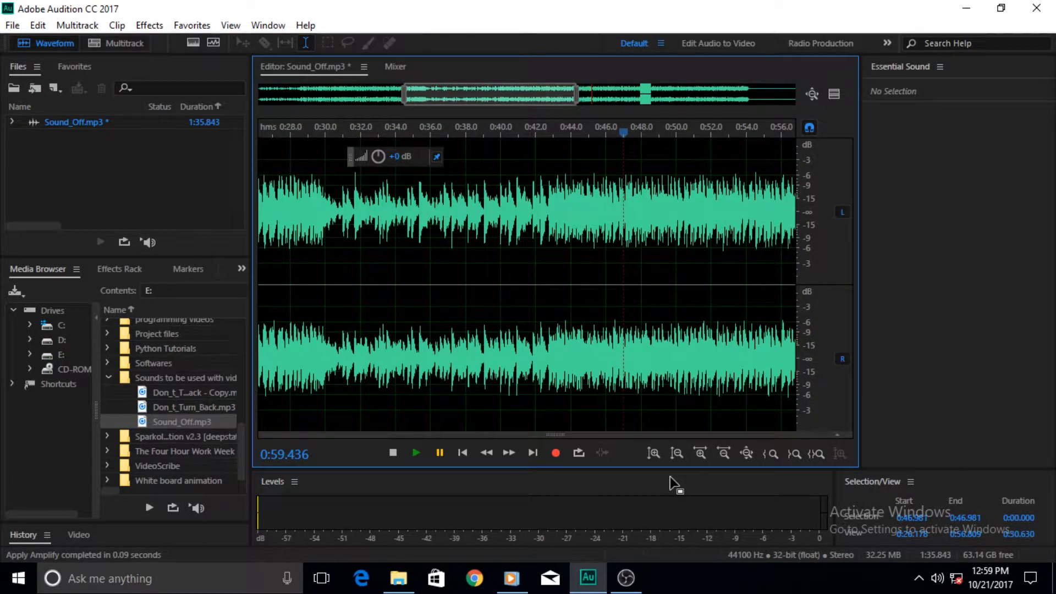
pyautogui.moveTo(676, 461)
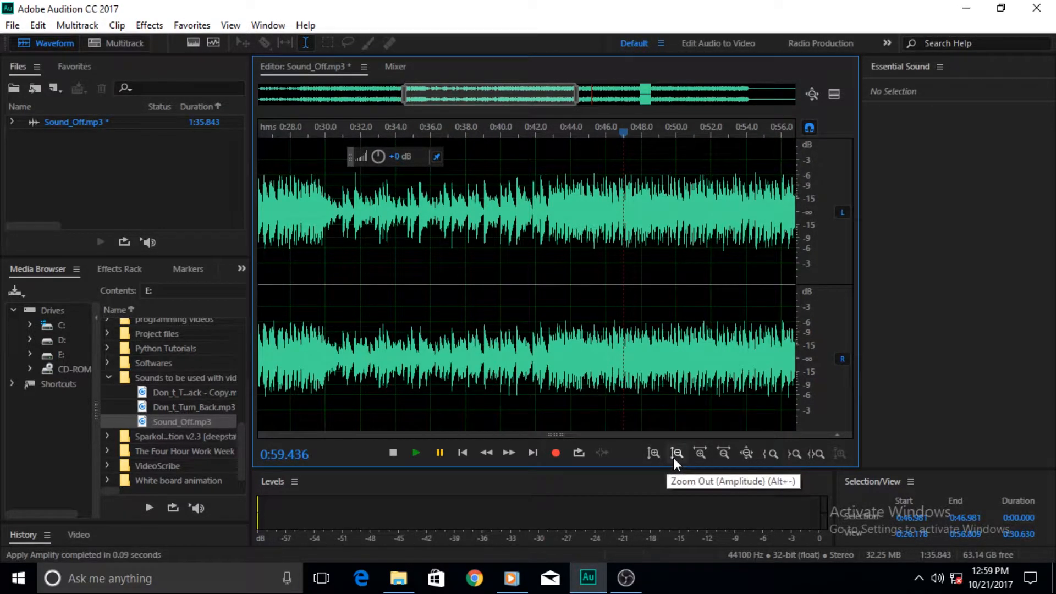
pyautogui.moveTo(654, 461)
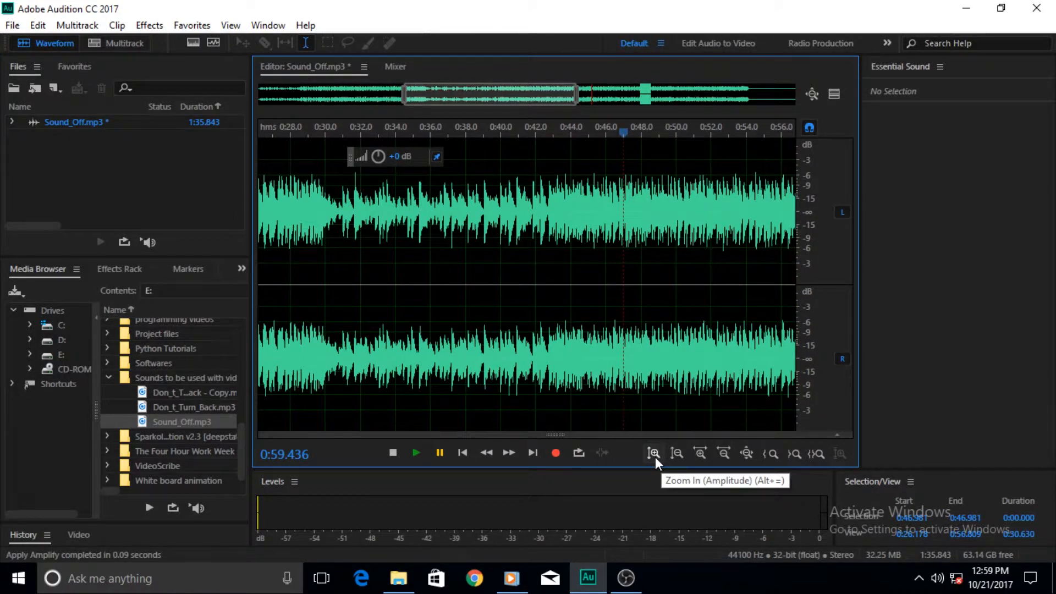
# Step: Make the waveform taller, zoom to a third-second near 0:41, then fit the whole file
pyautogui.click(654, 454)
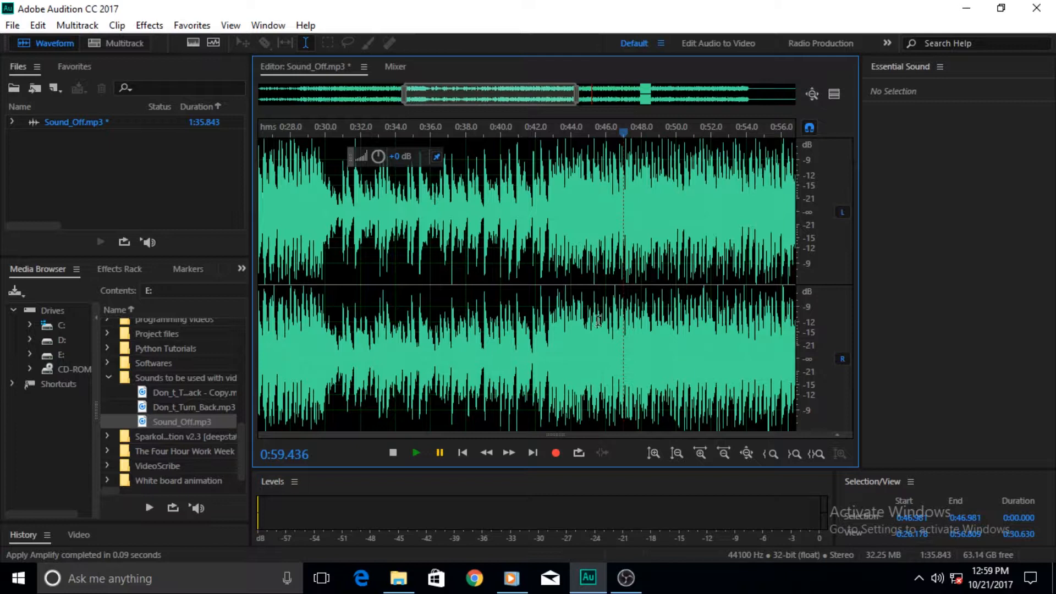
pyautogui.moveTo(538, 346)
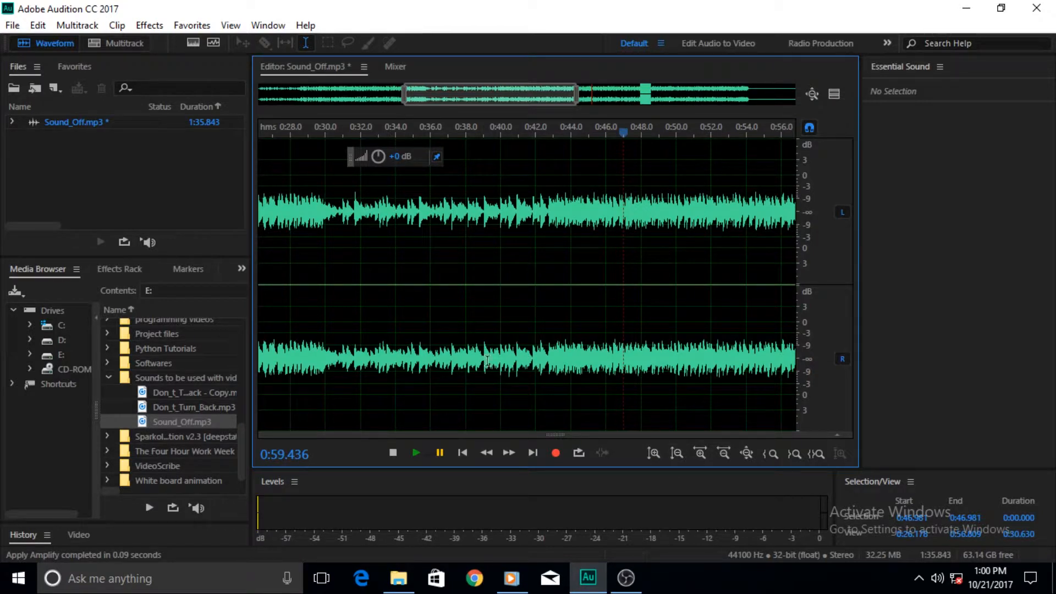
pyautogui.moveTo(532, 367)
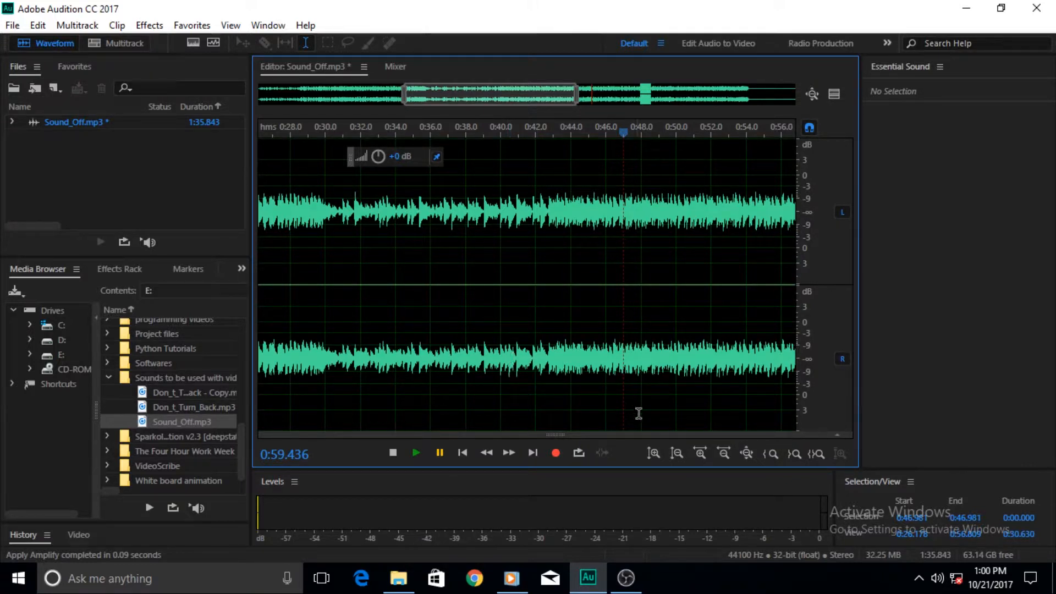
pyautogui.moveTo(697, 457)
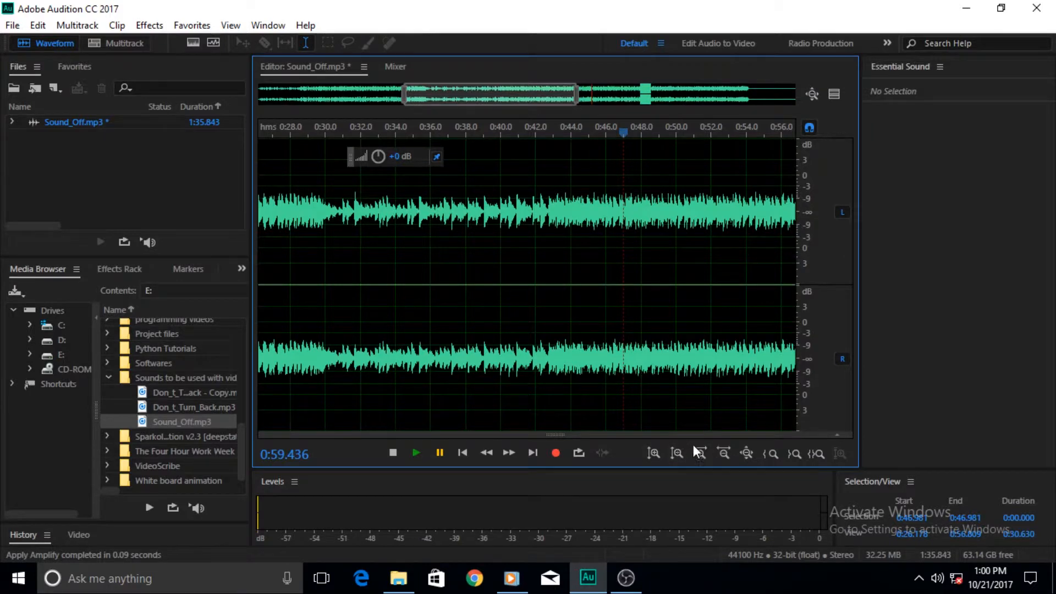
pyautogui.click(700, 453)
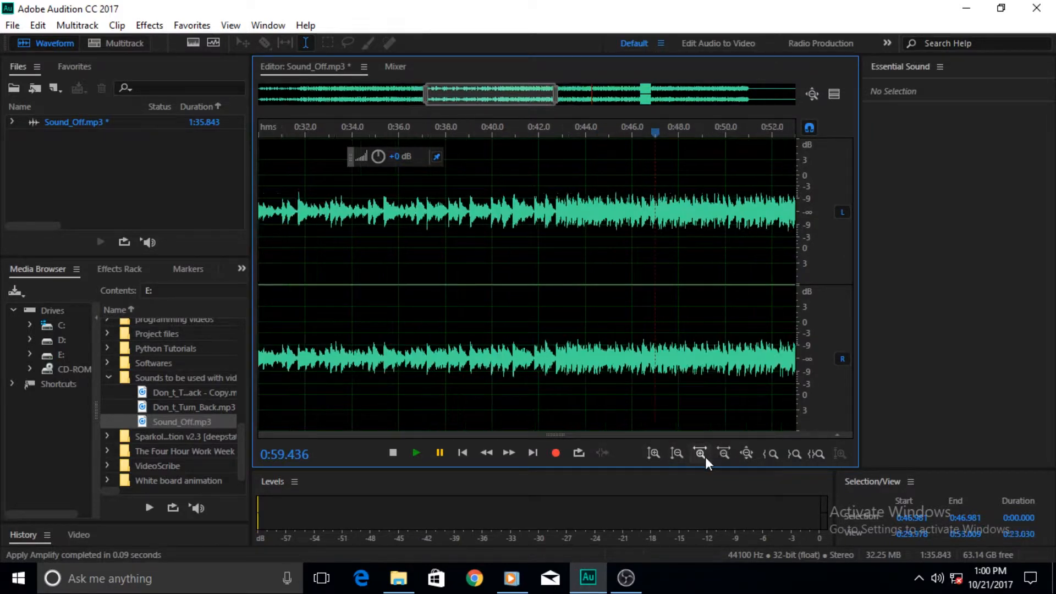
pyautogui.click(700, 453)
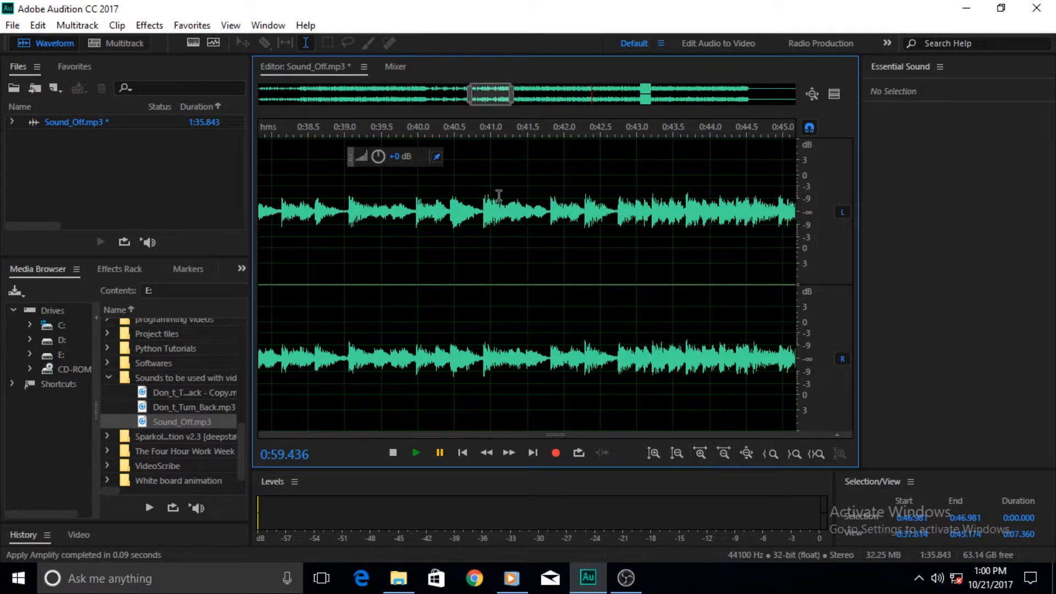
pyautogui.moveTo(724, 303)
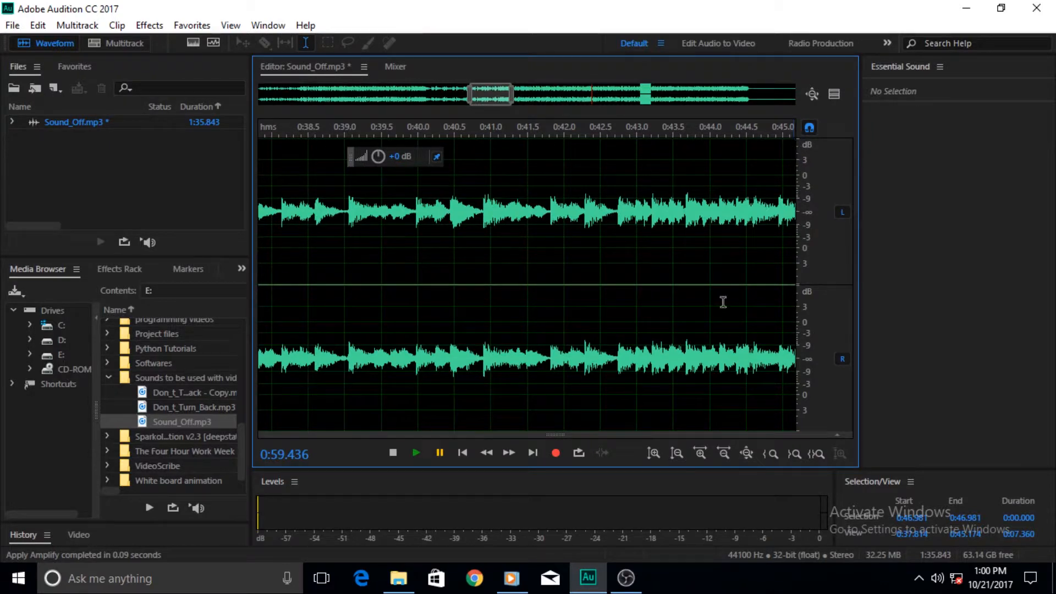
pyautogui.click(700, 453)
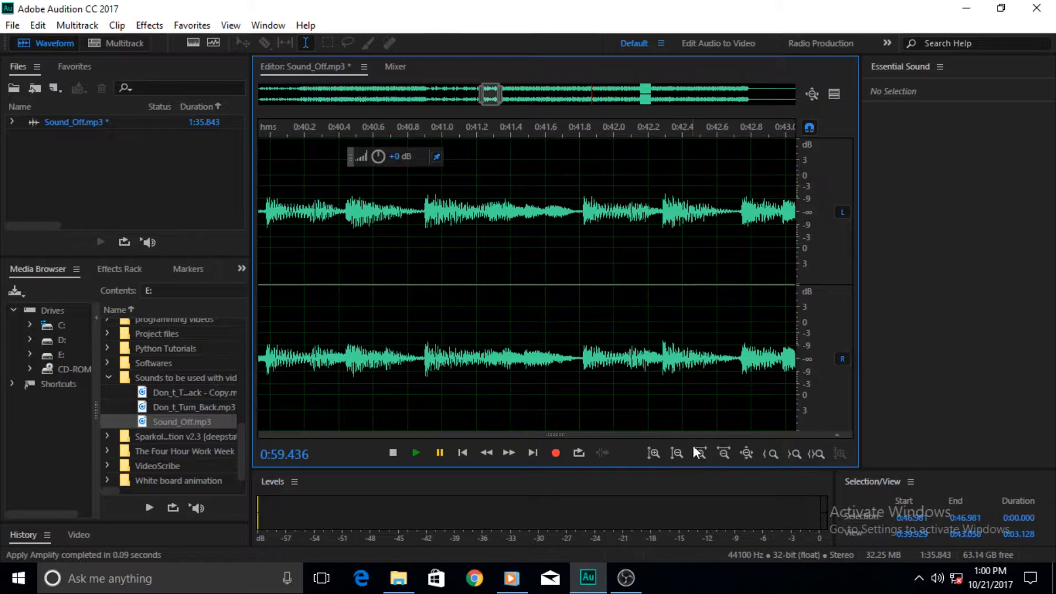
pyautogui.click(700, 453)
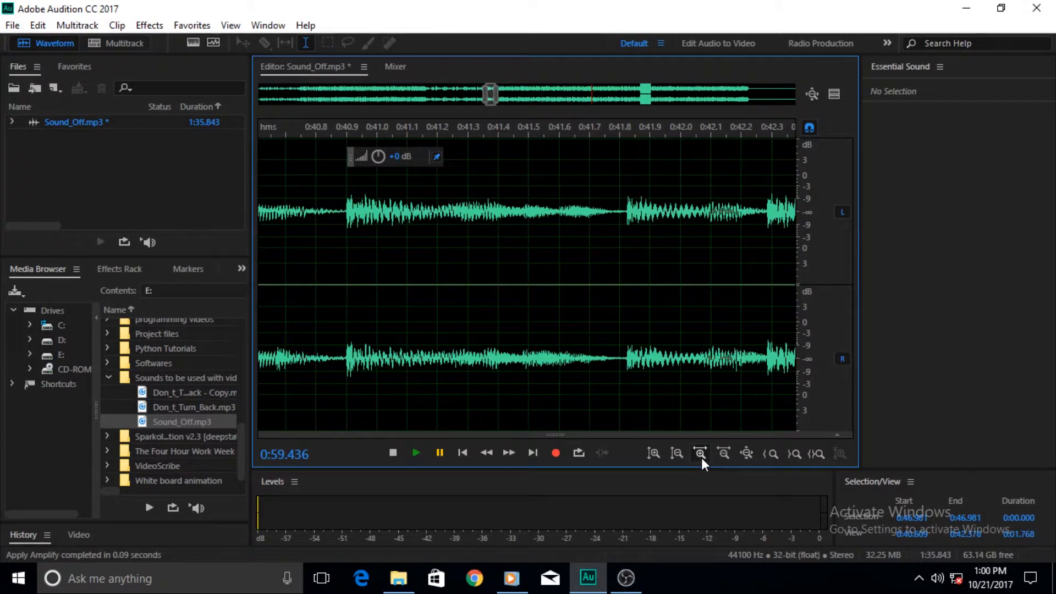
pyautogui.click(699, 453)
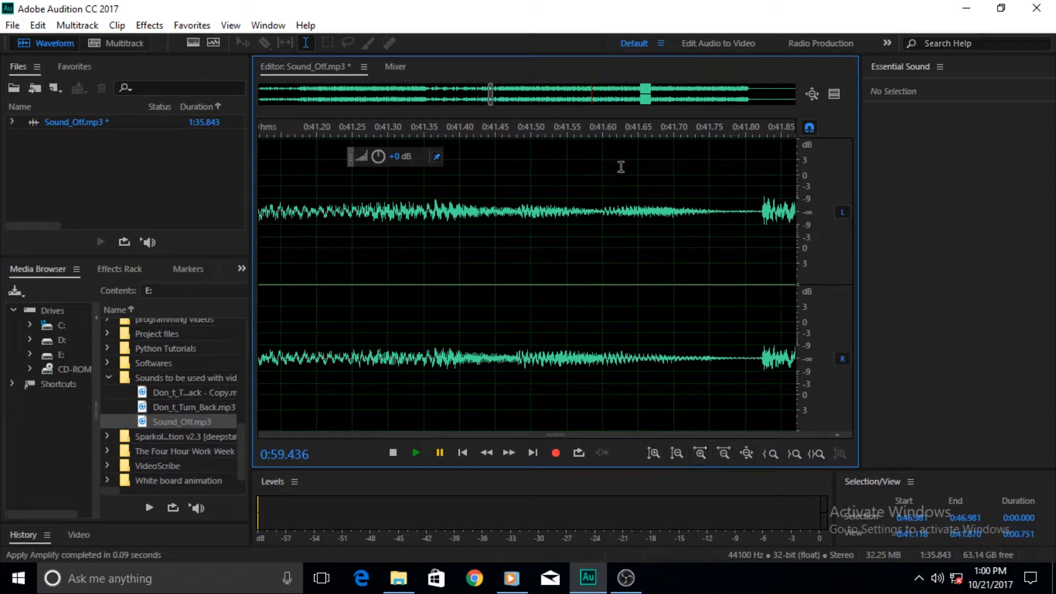
pyautogui.moveTo(700, 453)
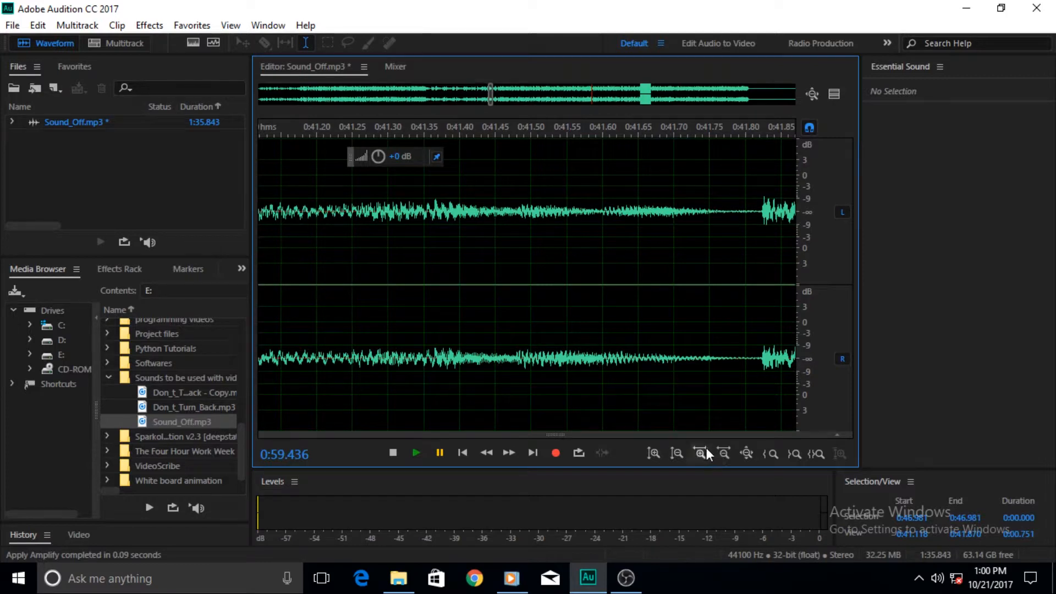
pyautogui.click(700, 453)
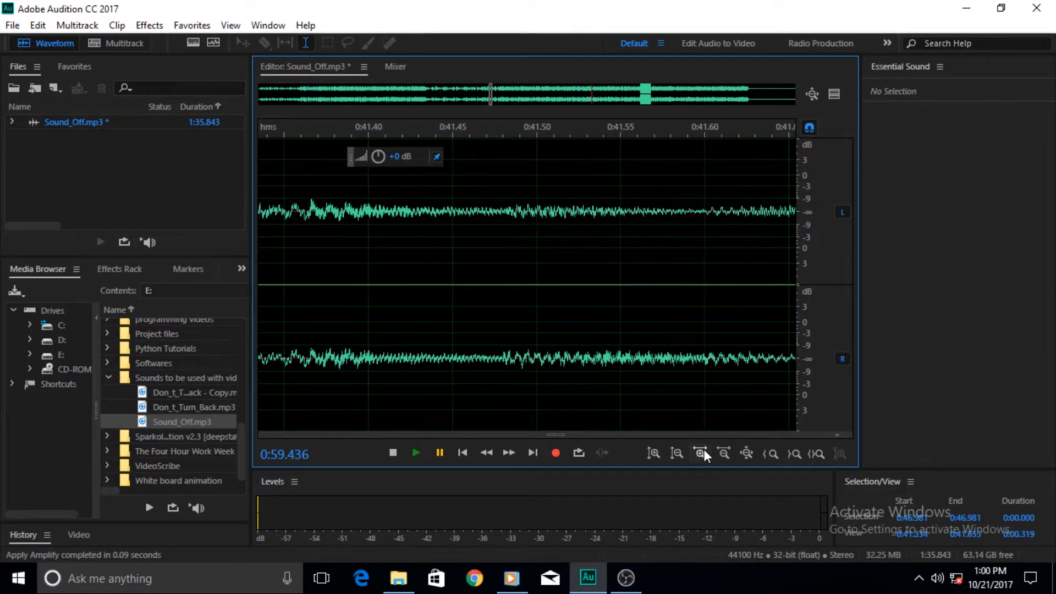
pyautogui.click(724, 453)
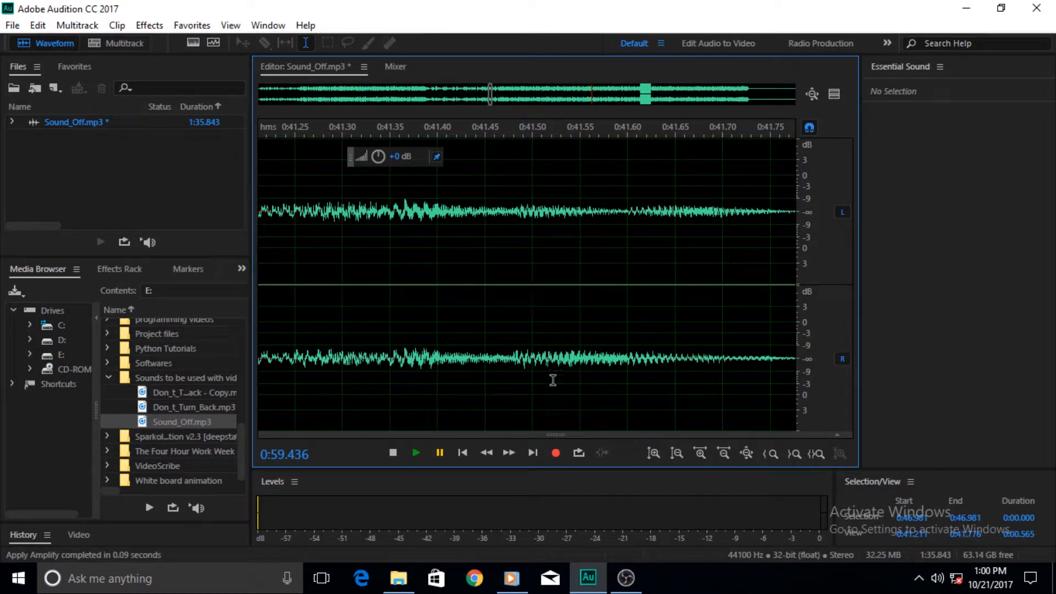
pyautogui.moveTo(700, 454)
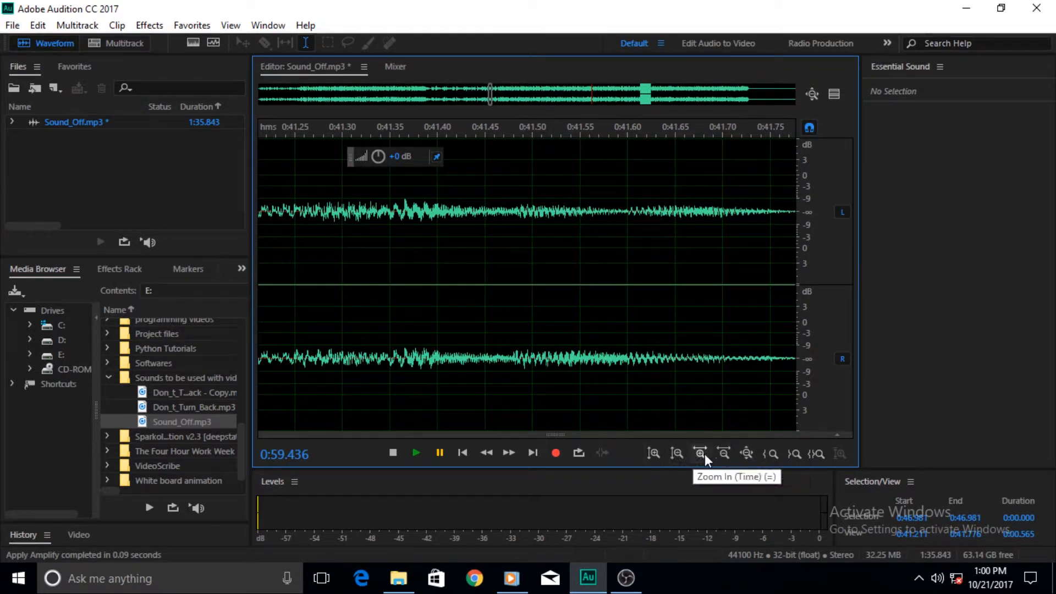
pyautogui.moveTo(748, 454)
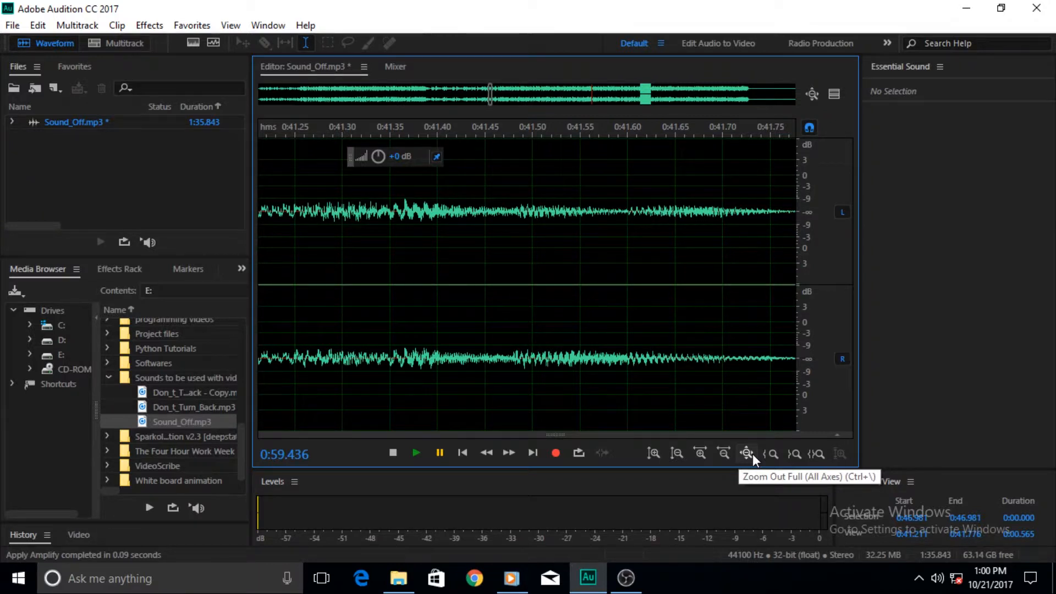
pyautogui.click(747, 453)
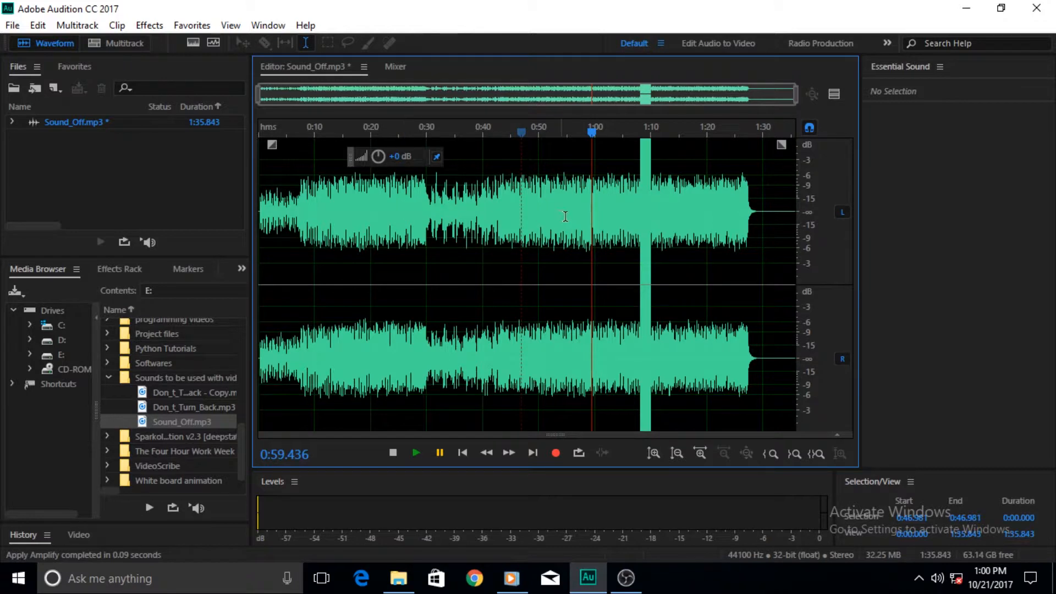
pyautogui.moveTo(605, 381)
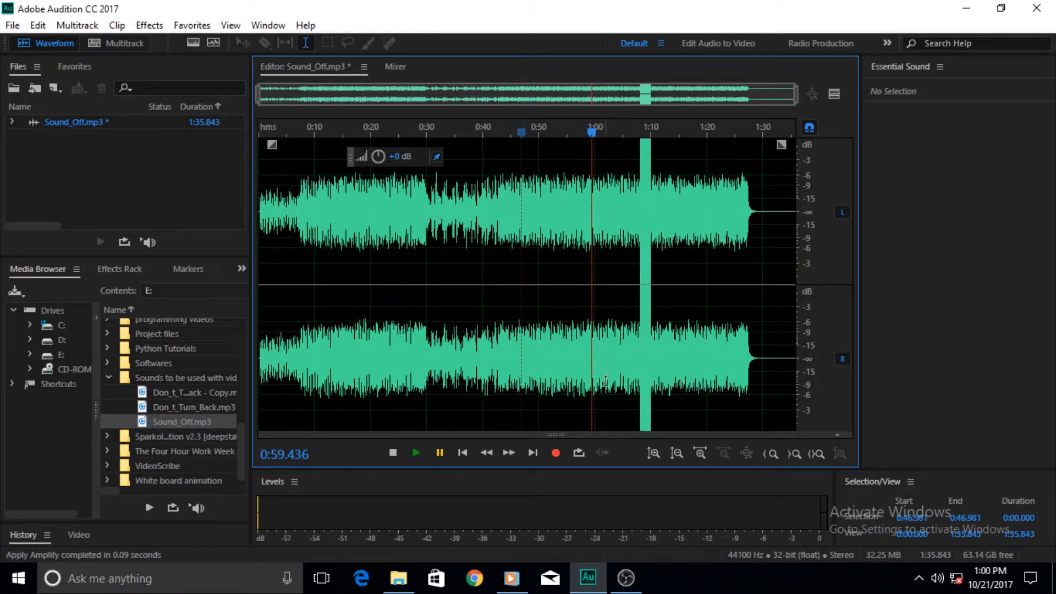
pyautogui.moveTo(641, 408)
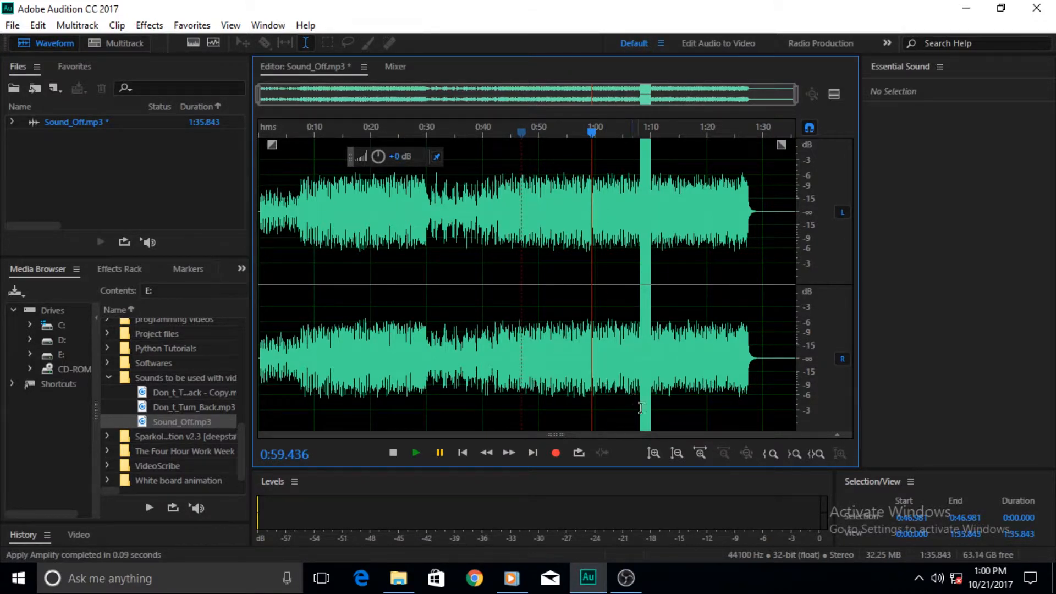
pyautogui.moveTo(653, 454)
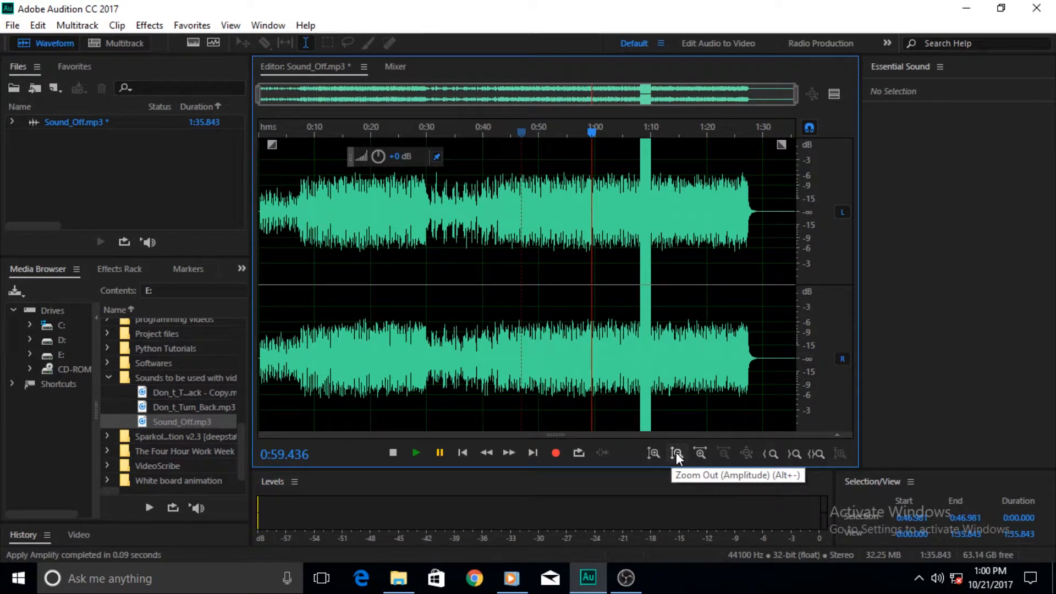
pyautogui.moveTo(701, 457)
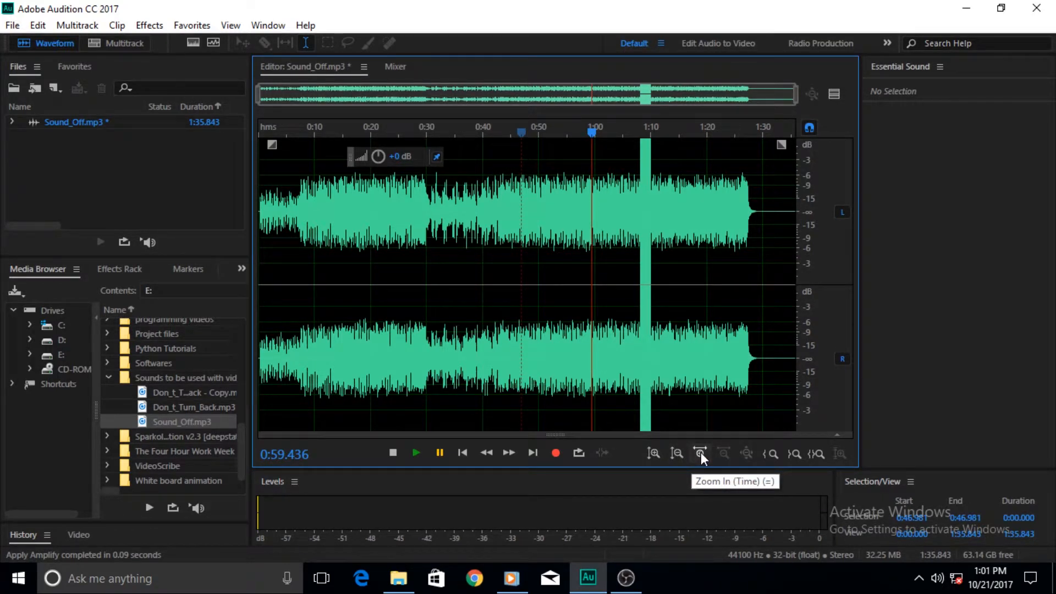
pyautogui.moveTo(723, 455)
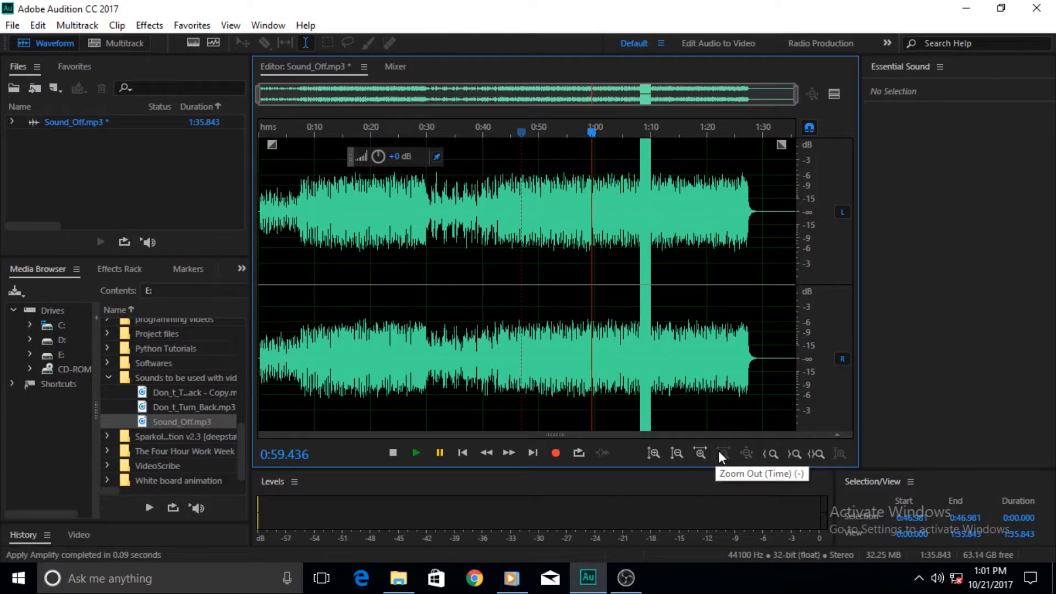
pyautogui.moveTo(677, 456)
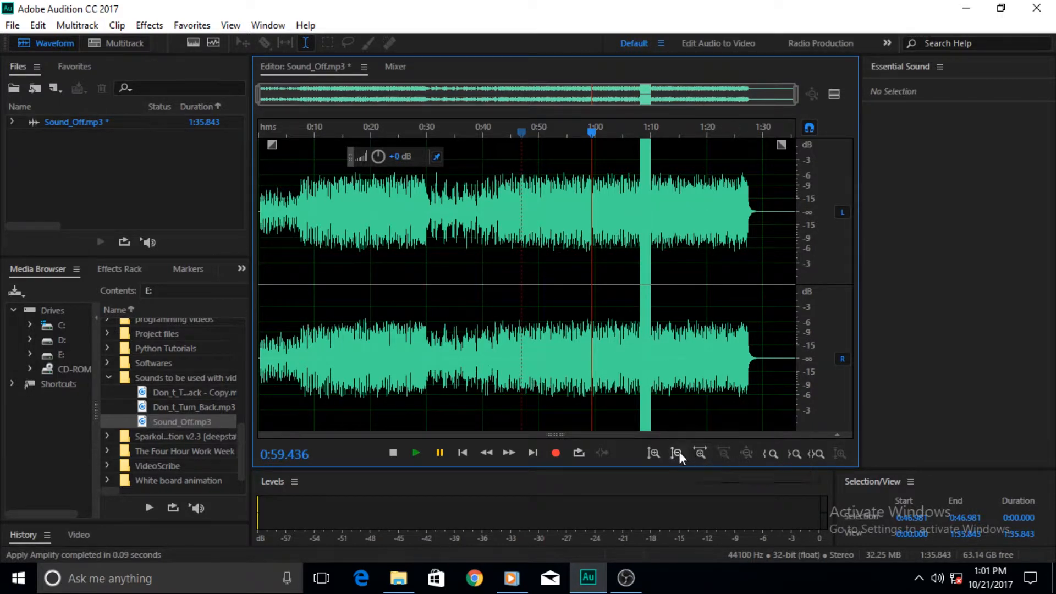
pyautogui.moveTo(676, 454)
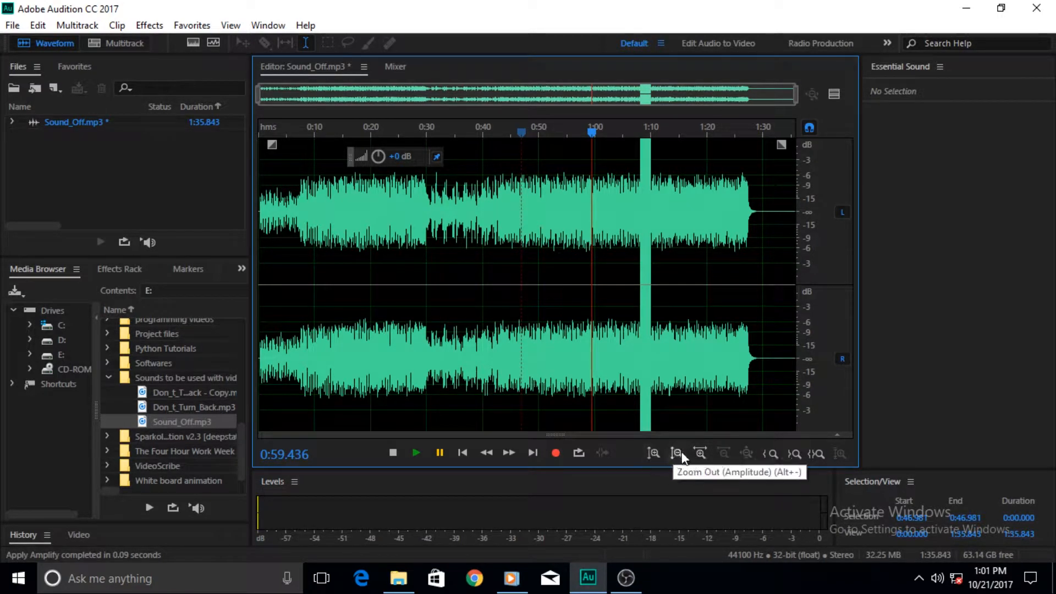
# Step: Zoom in until roughly 0:42.9 to 0:43.7 fills the editor
pyautogui.click(653, 453)
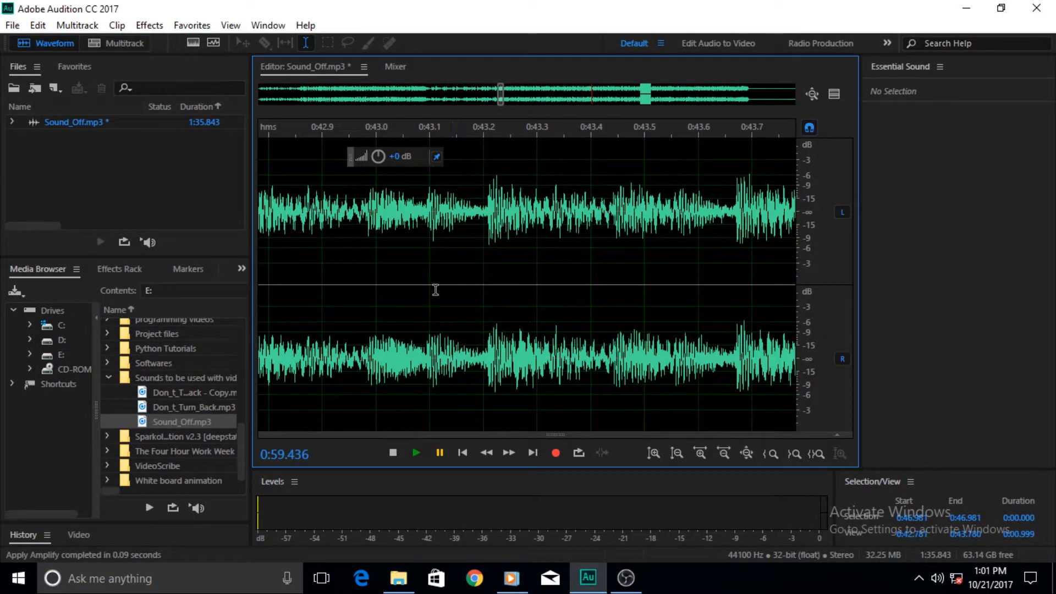
# Step: Lower the volume, show the full file, and zoom amplitude to the -27 to -39 dB scale
pyautogui.moveTo(378, 156); pyautogui.dragTo(363, 157)
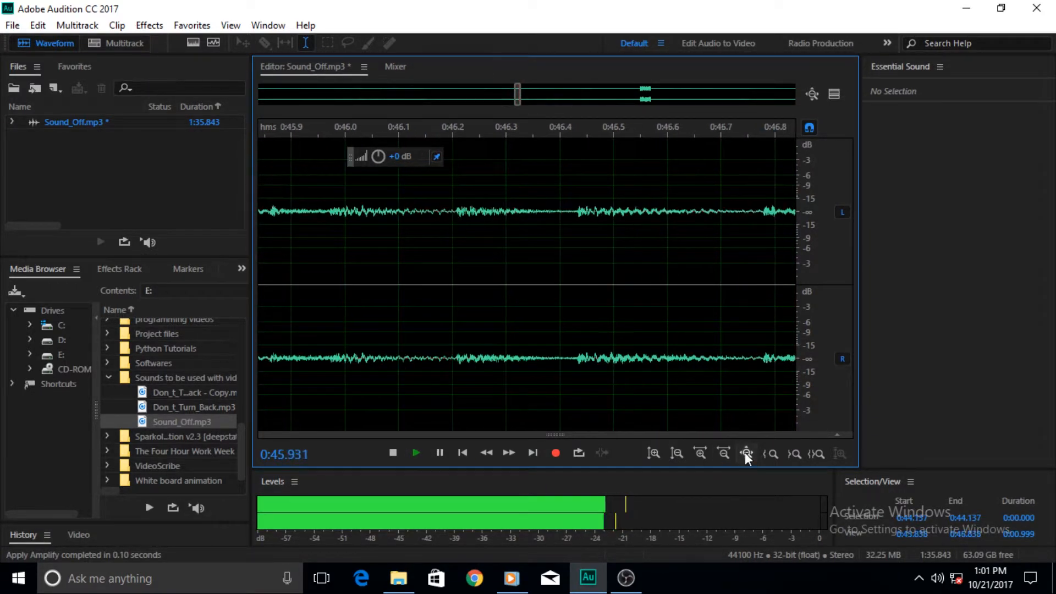
pyautogui.click(677, 454)
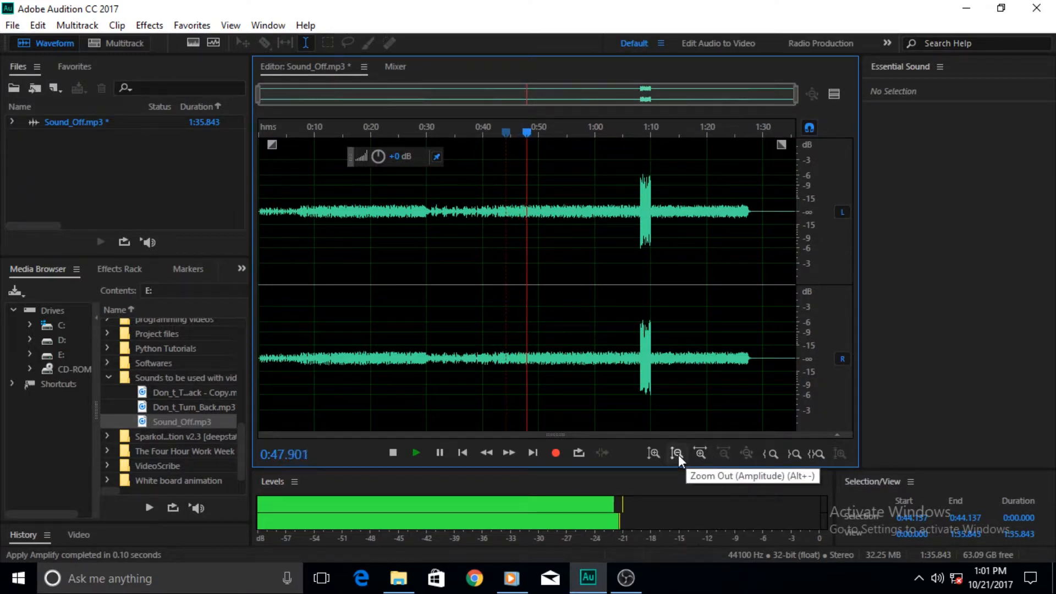
pyautogui.click(654, 454)
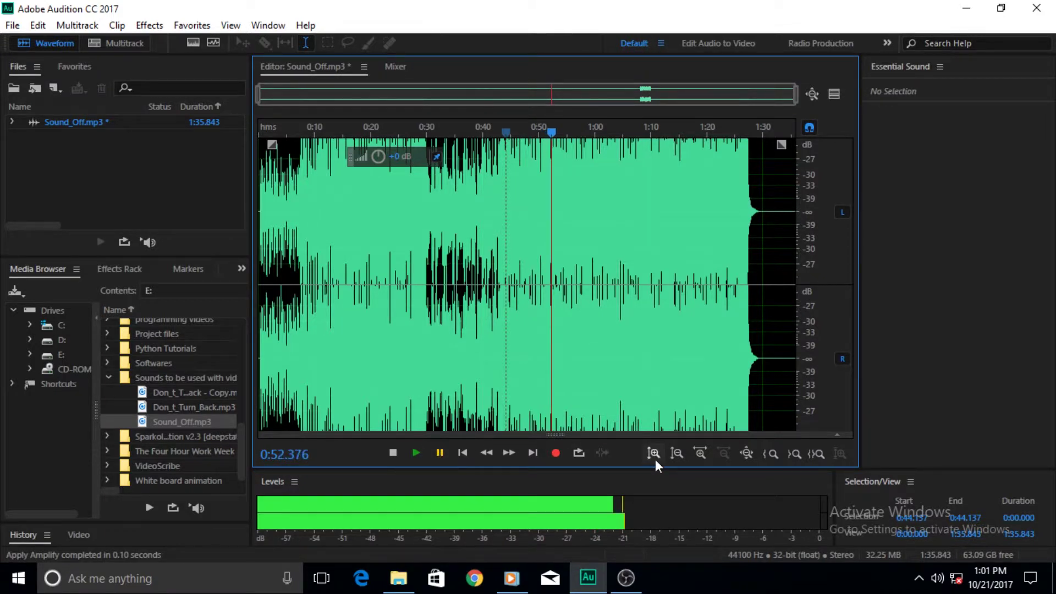
pyautogui.moveTo(656, 466)
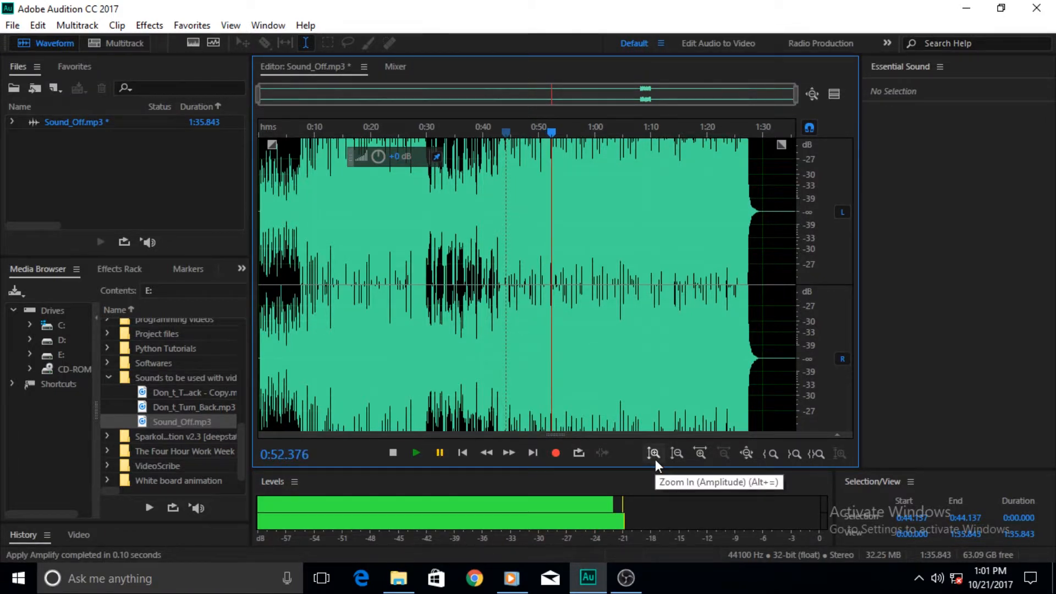
pyautogui.moveTo(638, 458)
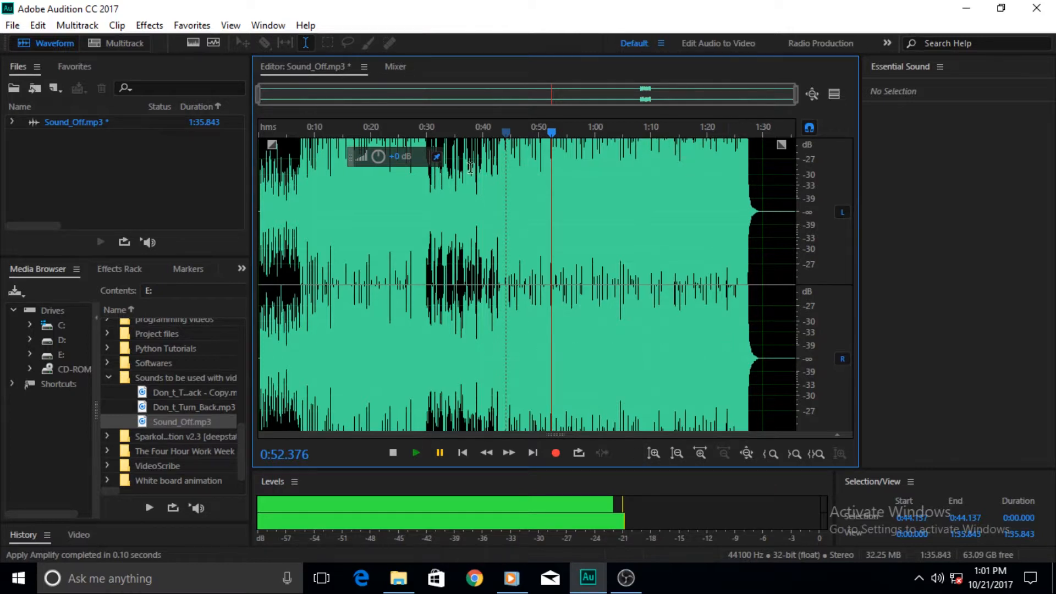
pyautogui.moveTo(681, 174)
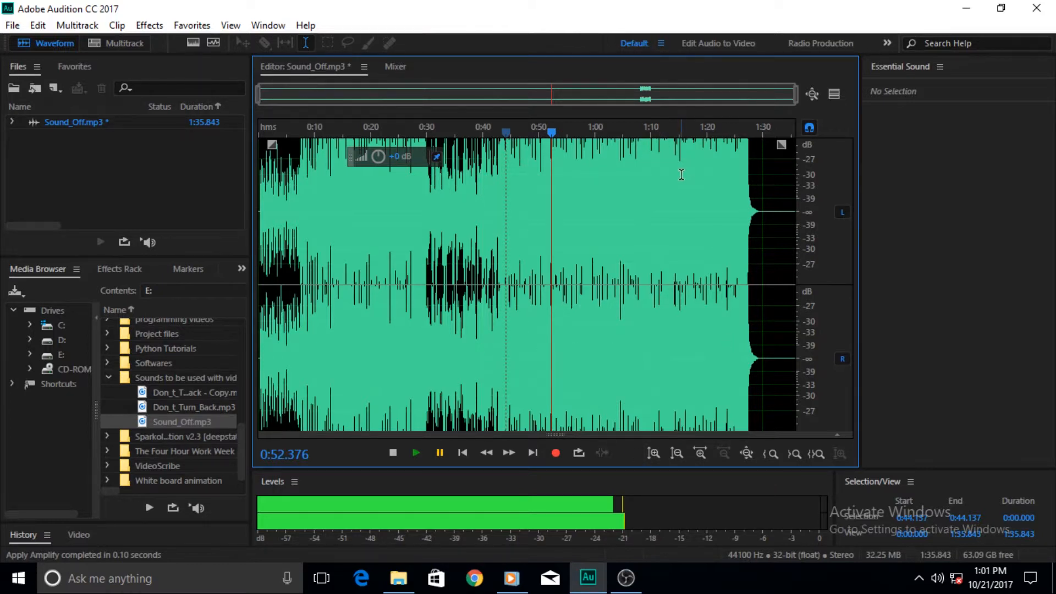
pyautogui.moveTo(563, 156)
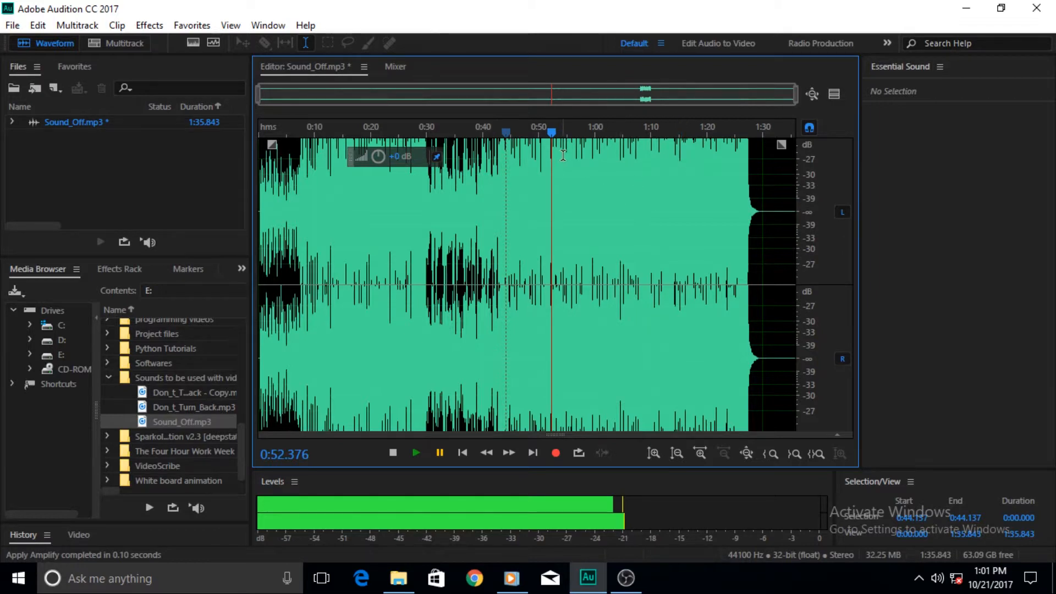
pyautogui.moveTo(583, 171)
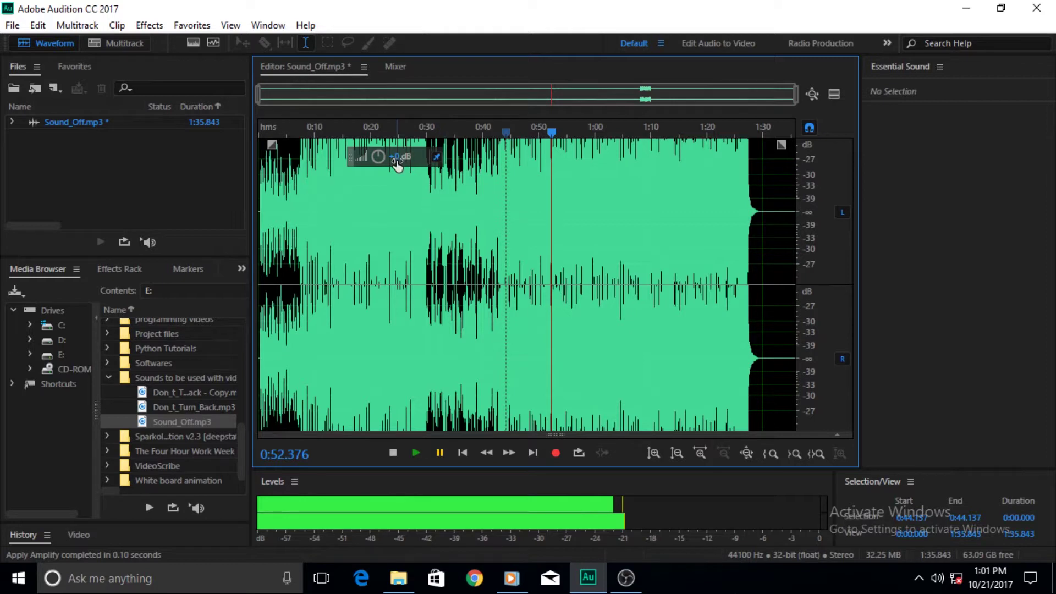
# Step: Drag the HUD volume knob up to amplify Sound_Off.mp3 back to full loudness
pyautogui.moveTo(379, 157); pyautogui.dragTo(405, 156)
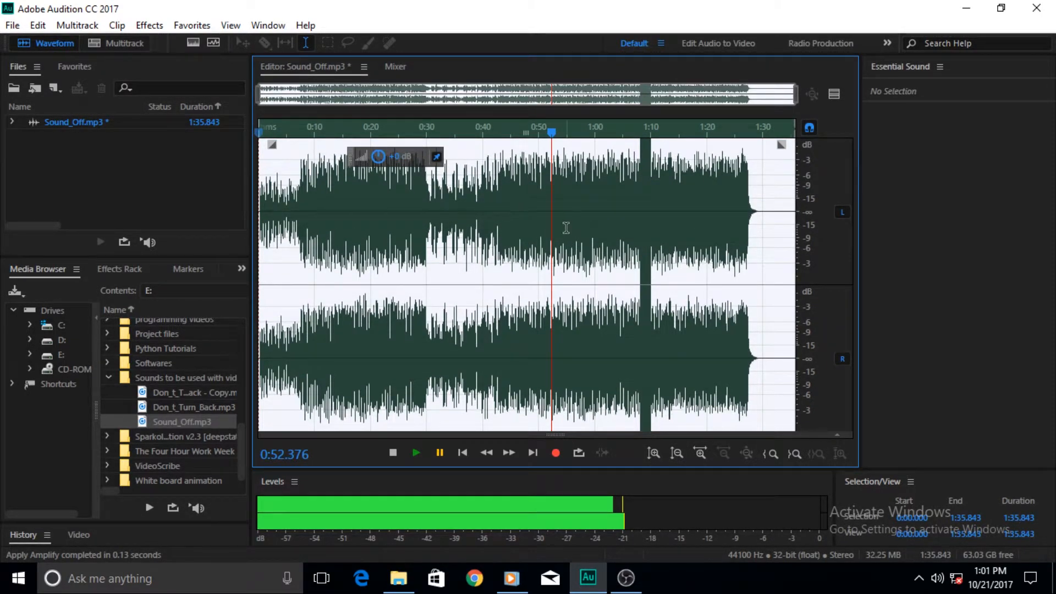
pyautogui.moveTo(416, 452)
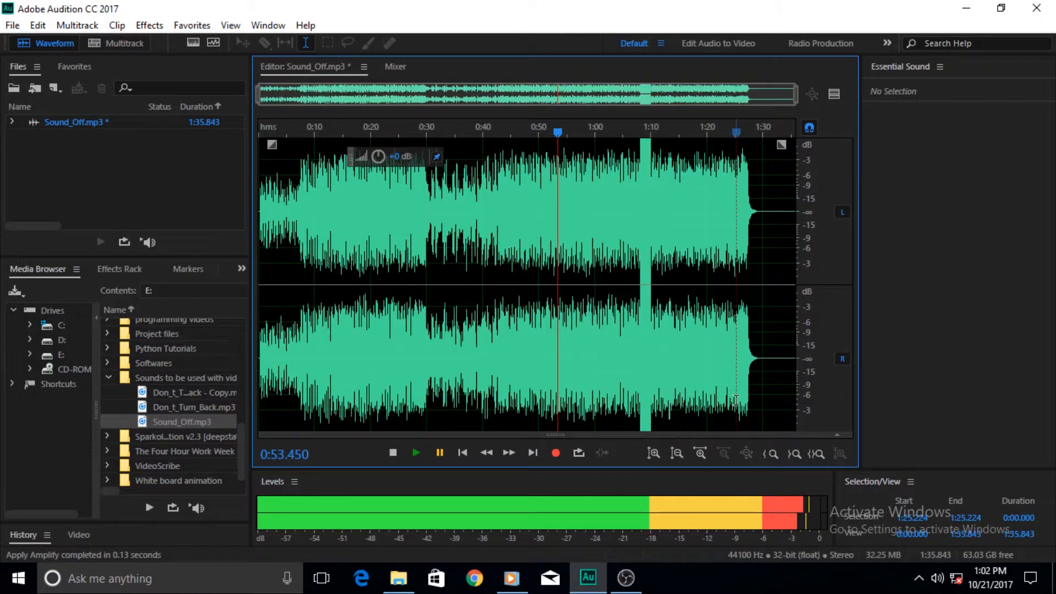
pyautogui.moveTo(736, 465)
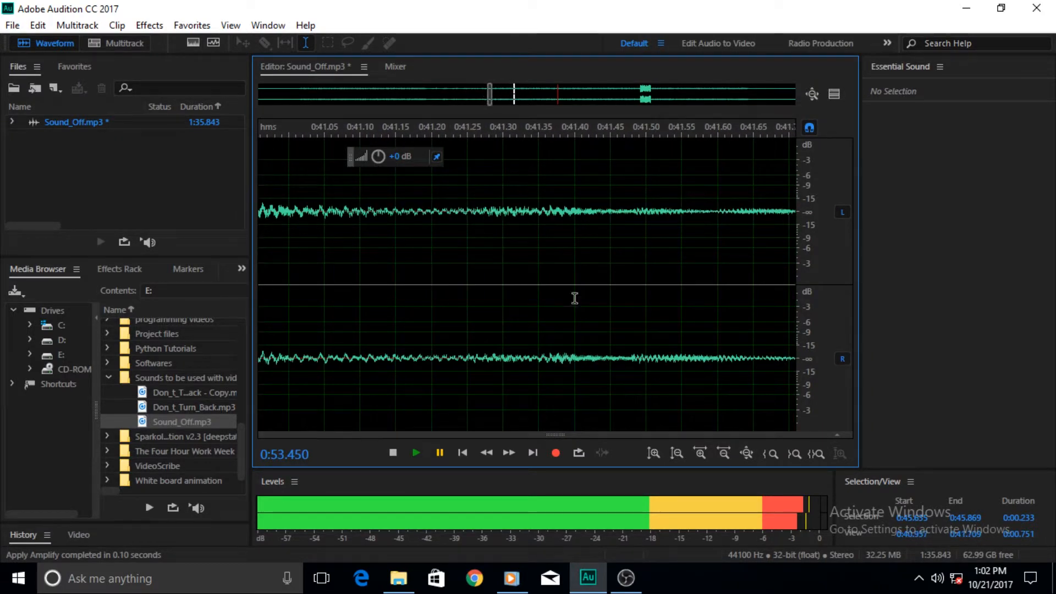
pyautogui.moveTo(771, 455)
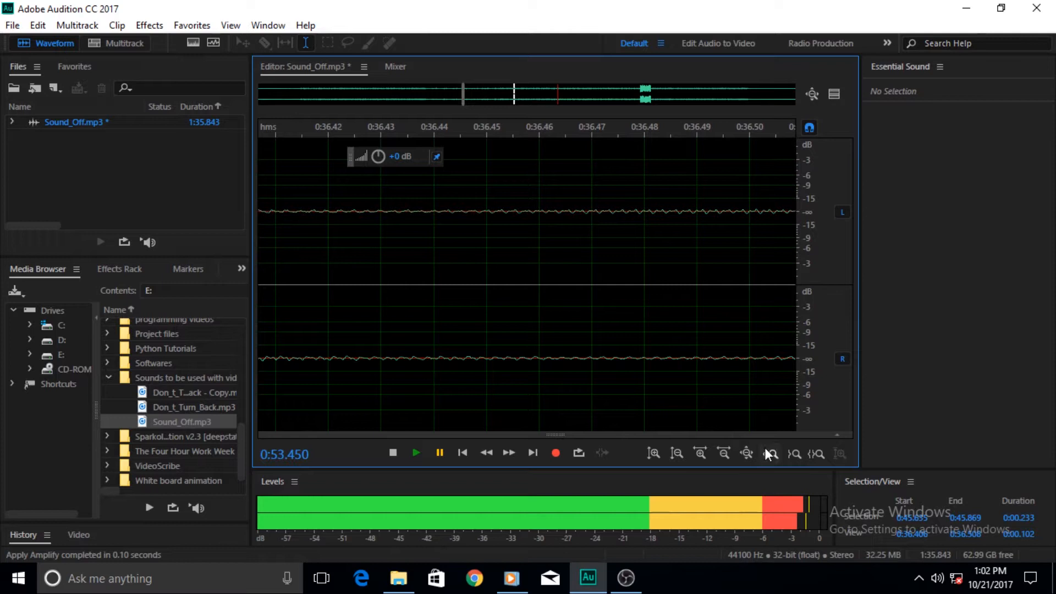
pyautogui.moveTo(770, 454)
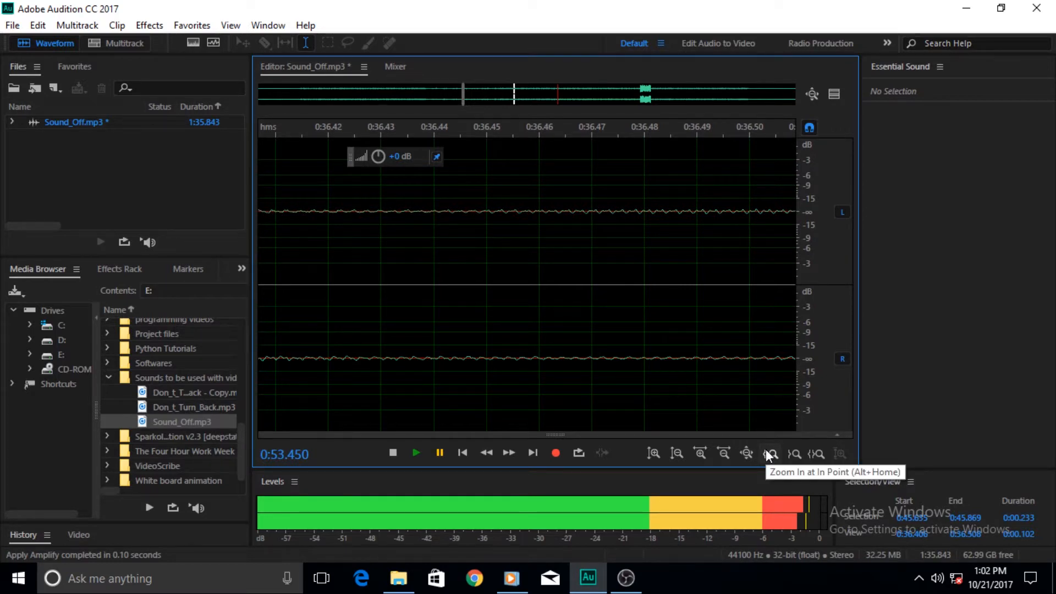
# Step: Zoom in at the selection's In Point, then at its Out Point near 0:45.87
pyautogui.click(770, 453)
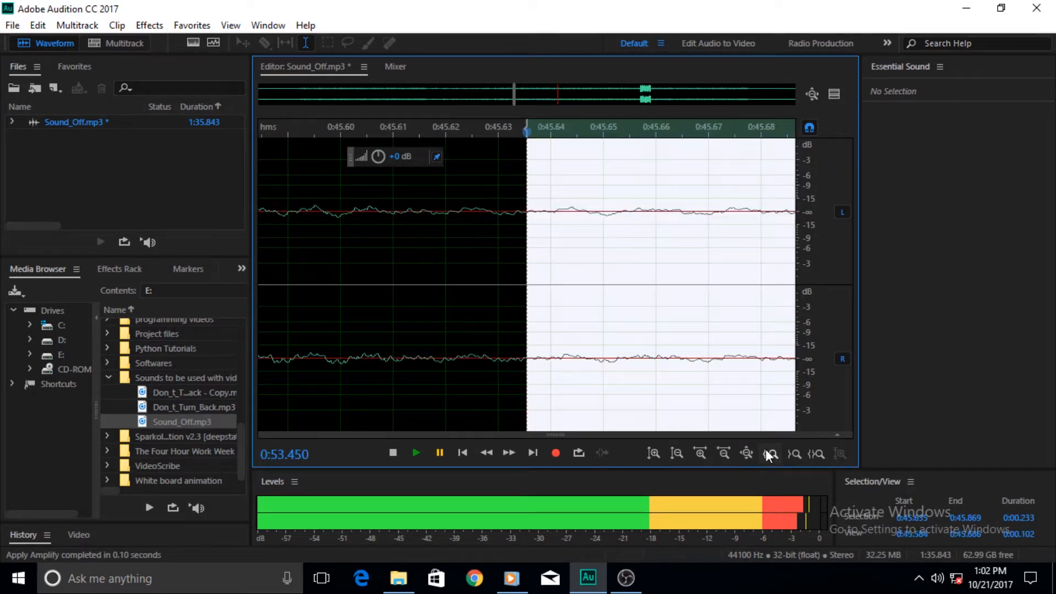
pyautogui.moveTo(793, 454)
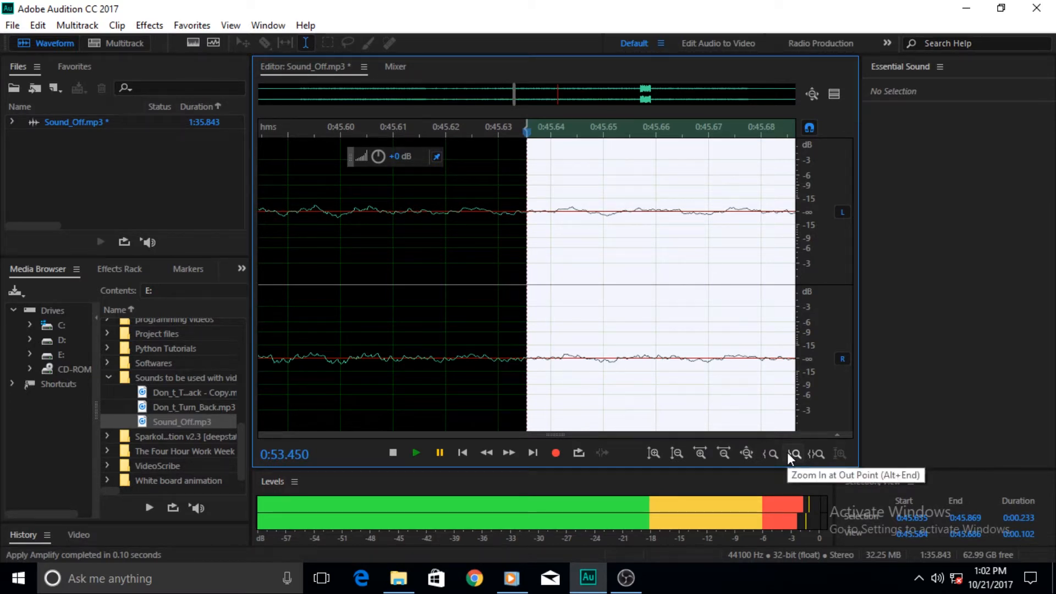
pyautogui.click(795, 452)
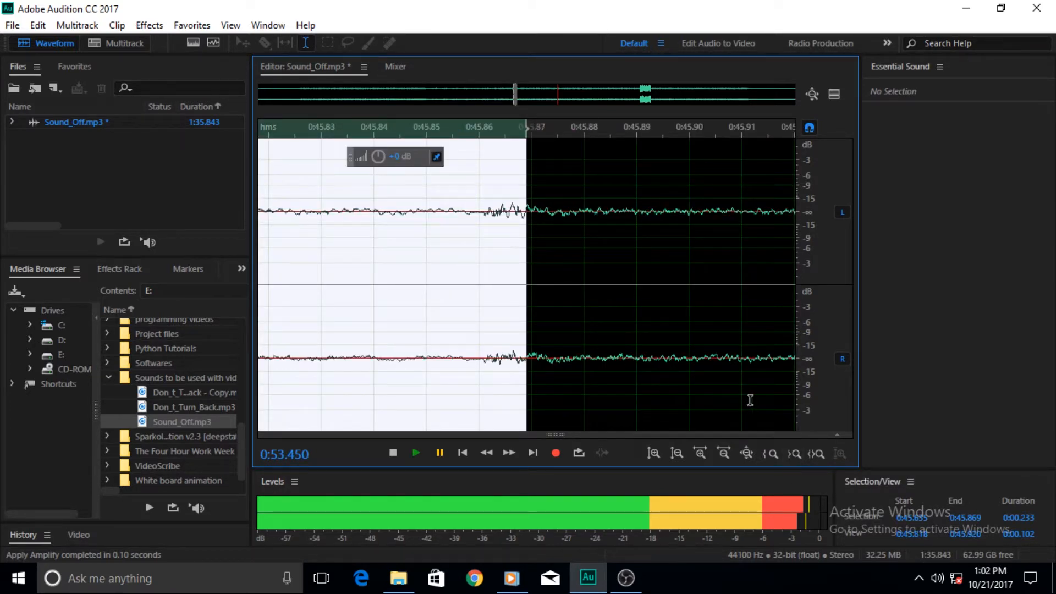
pyautogui.moveTo(817, 465)
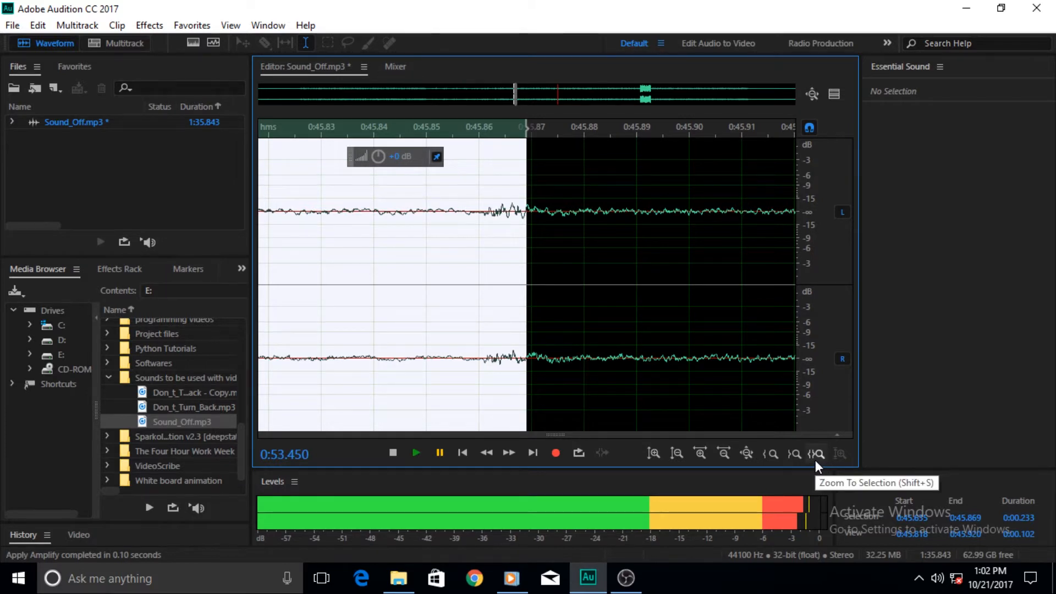
pyautogui.moveTo(803, 461)
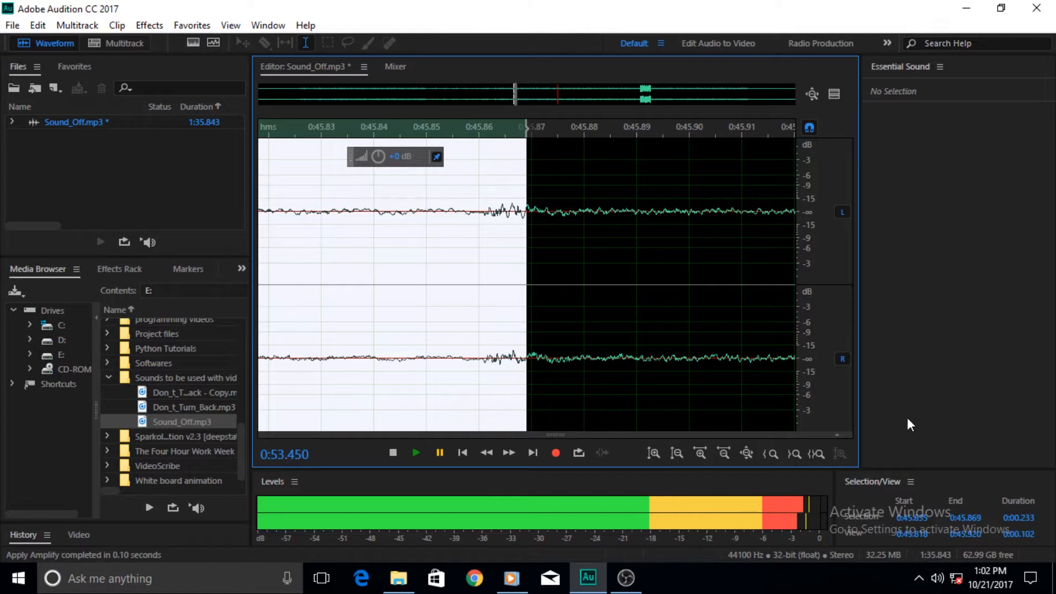
pyautogui.moveTo(406, 304)
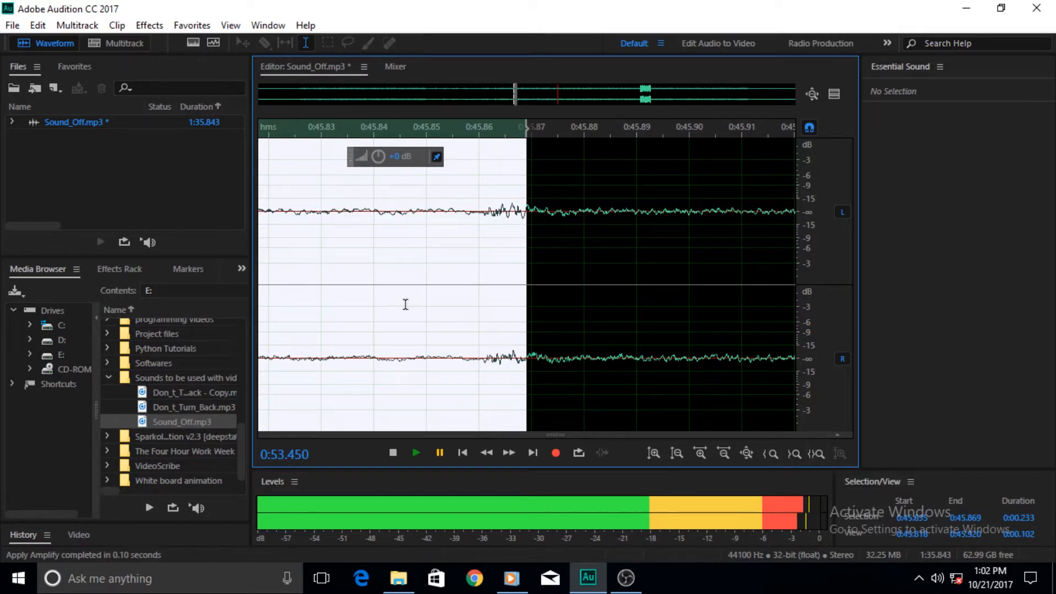
pyautogui.moveTo(817, 462)
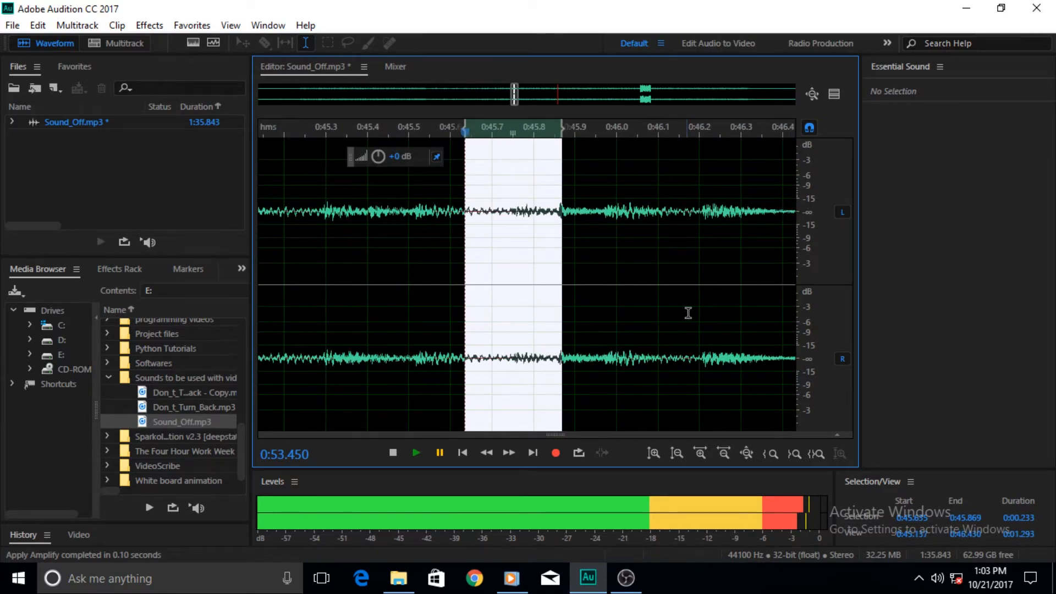
pyautogui.moveTo(680, 224)
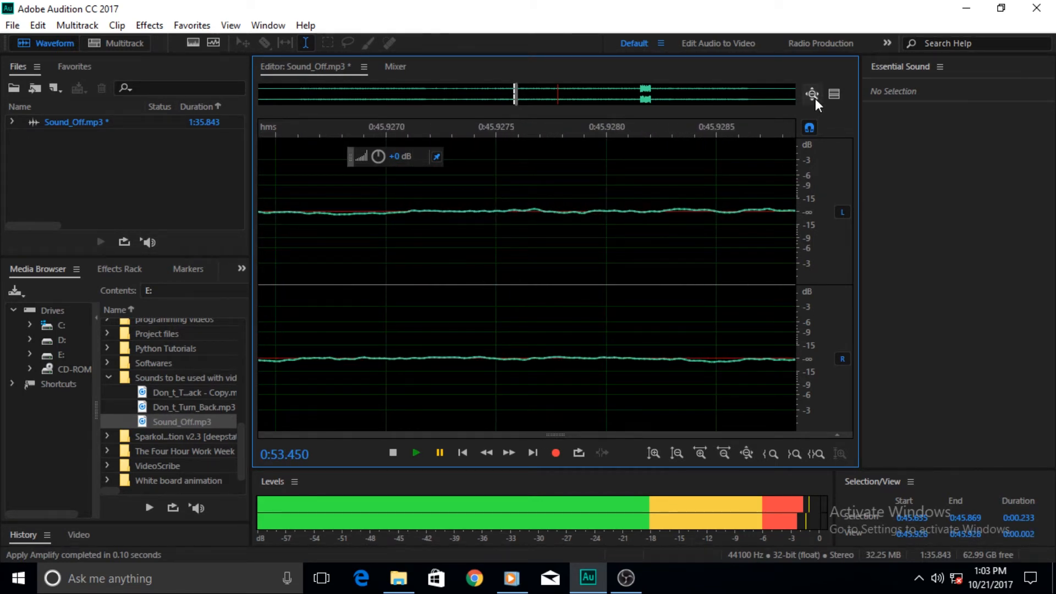
pyautogui.moveTo(813, 93)
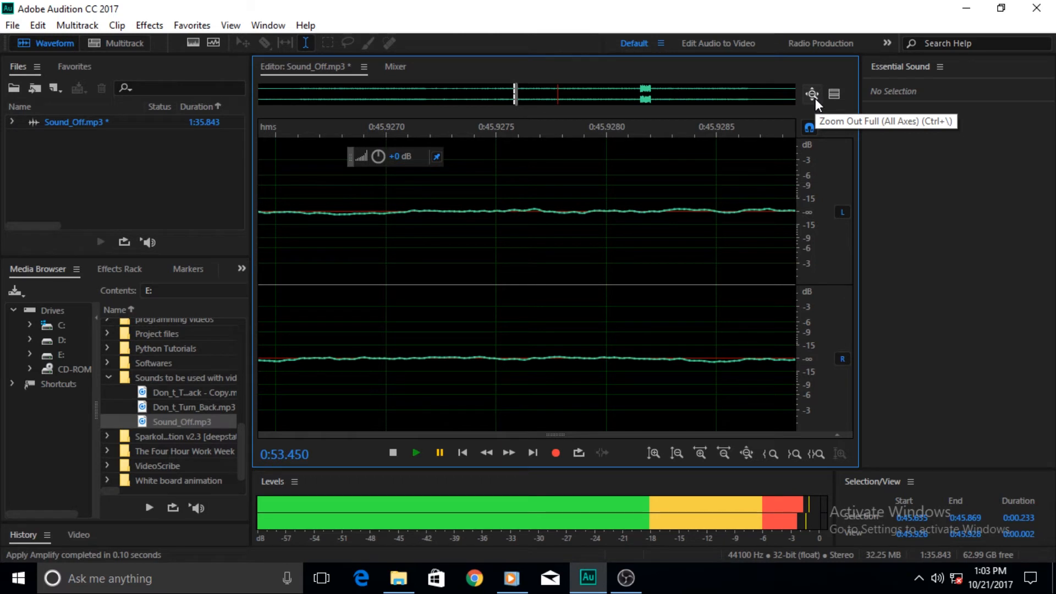
# Step: Zoom out full on all axes and leave just an insertion point near 0:35.7
pyautogui.click(812, 94)
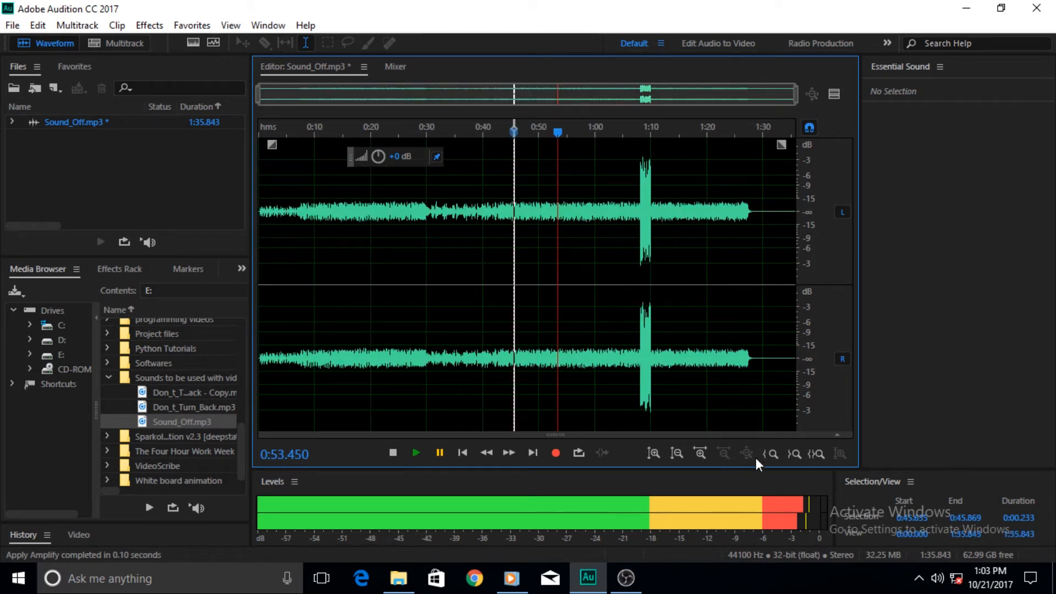
pyautogui.moveTo(754, 333)
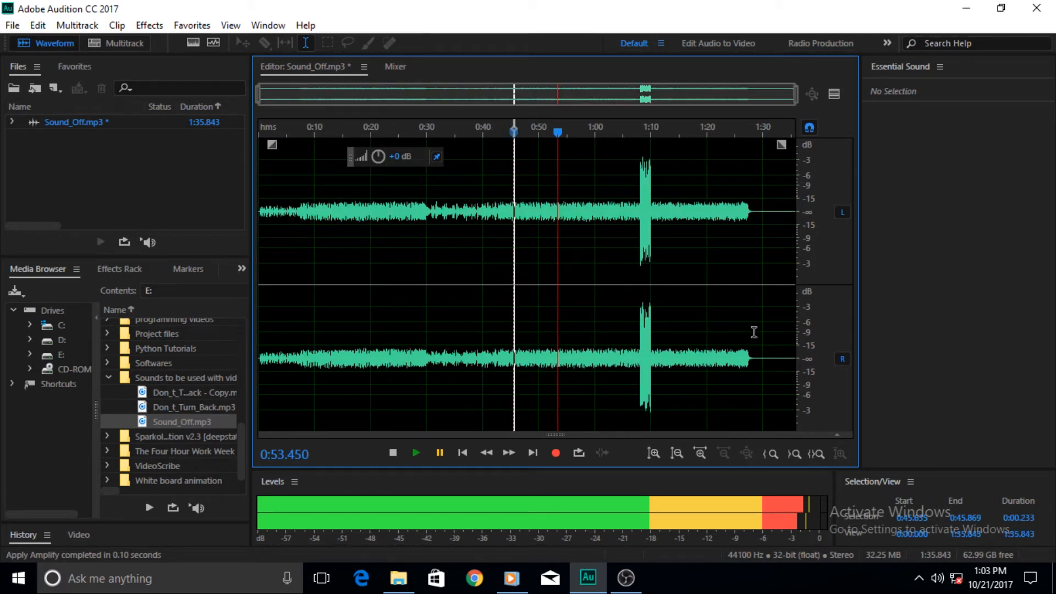
pyautogui.moveTo(752, 339)
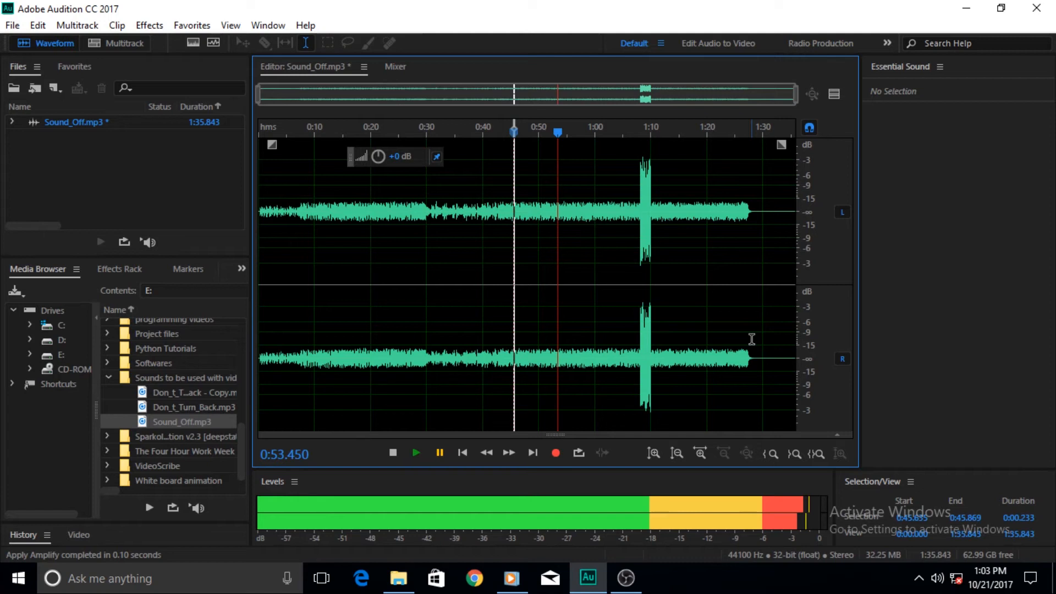
pyautogui.moveTo(554, 302)
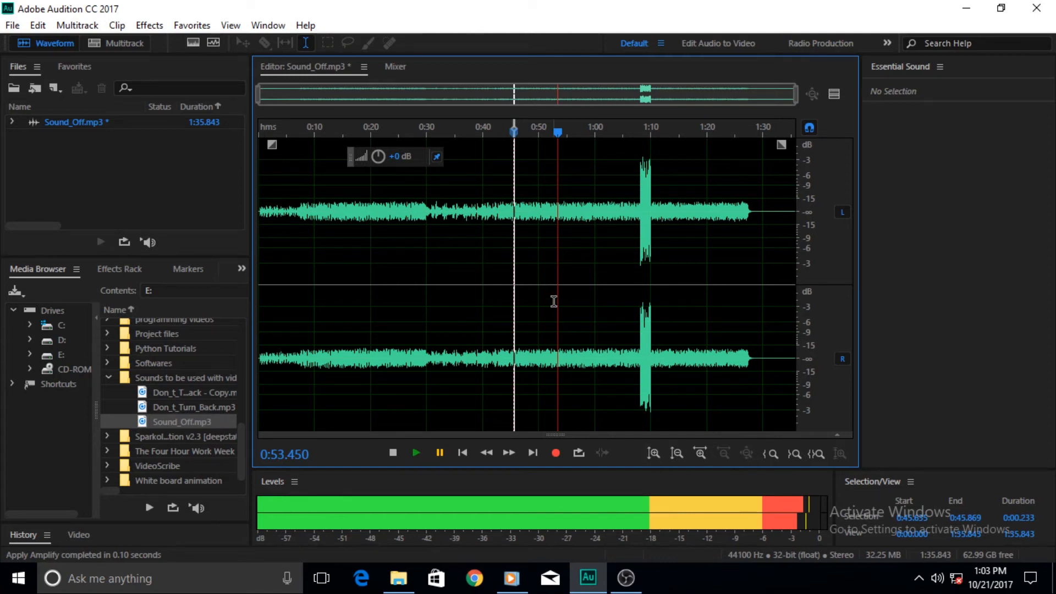
pyautogui.moveTo(552, 336)
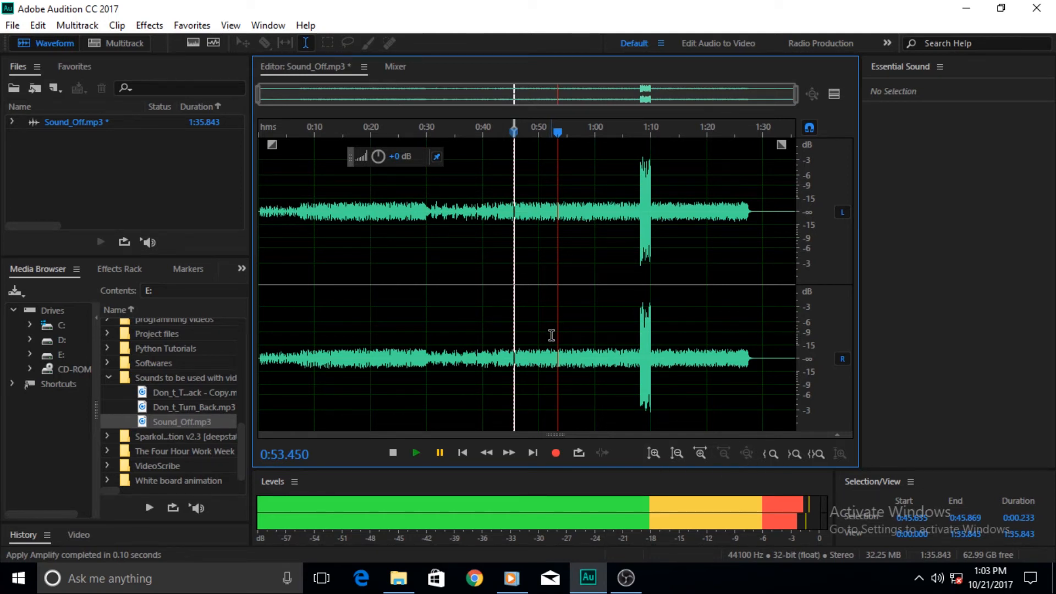
pyautogui.click(471, 316)
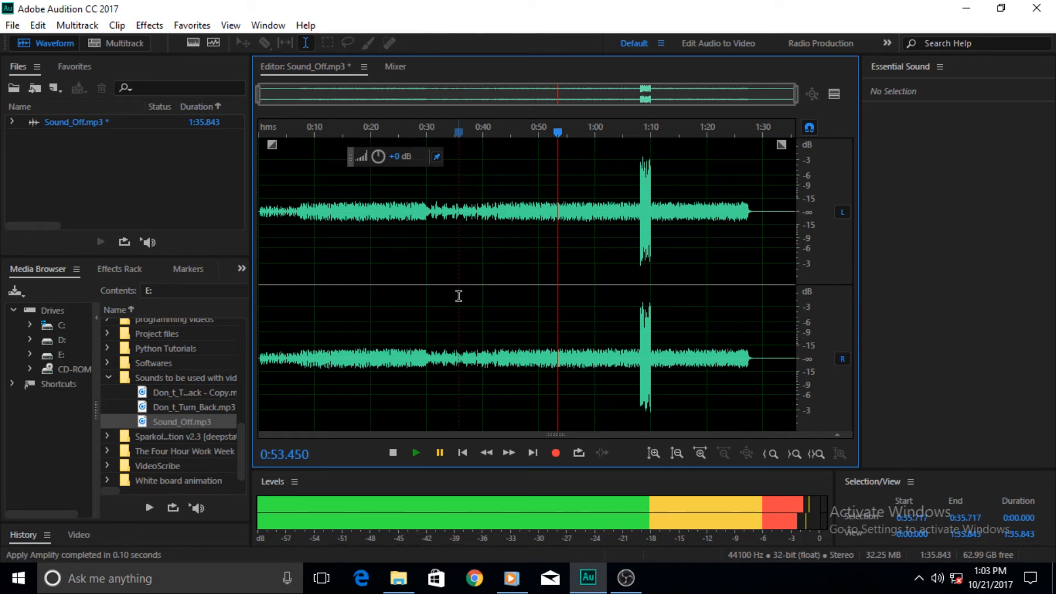
pyautogui.moveTo(487, 288)
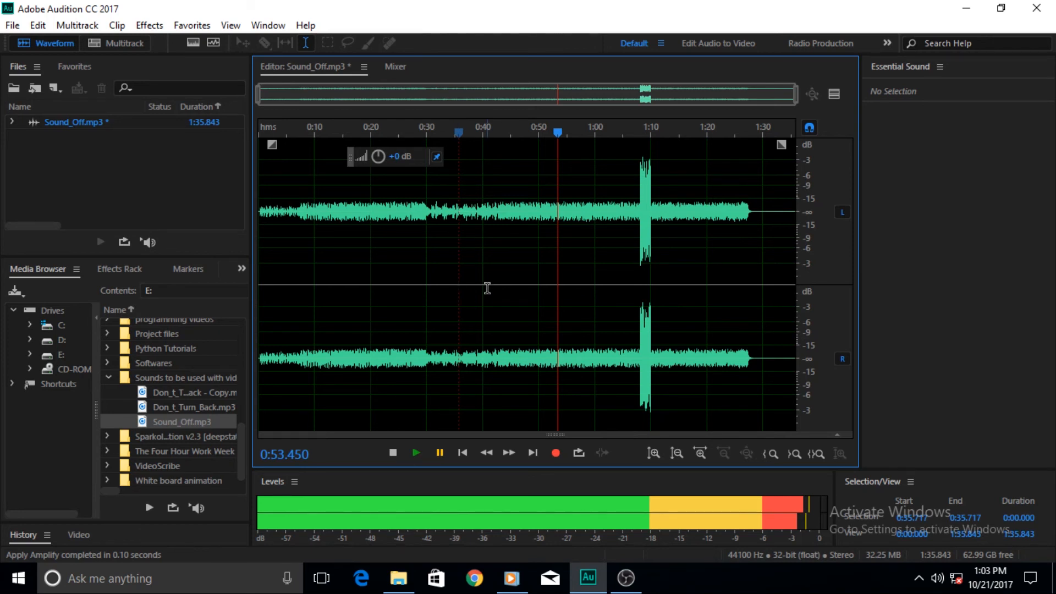